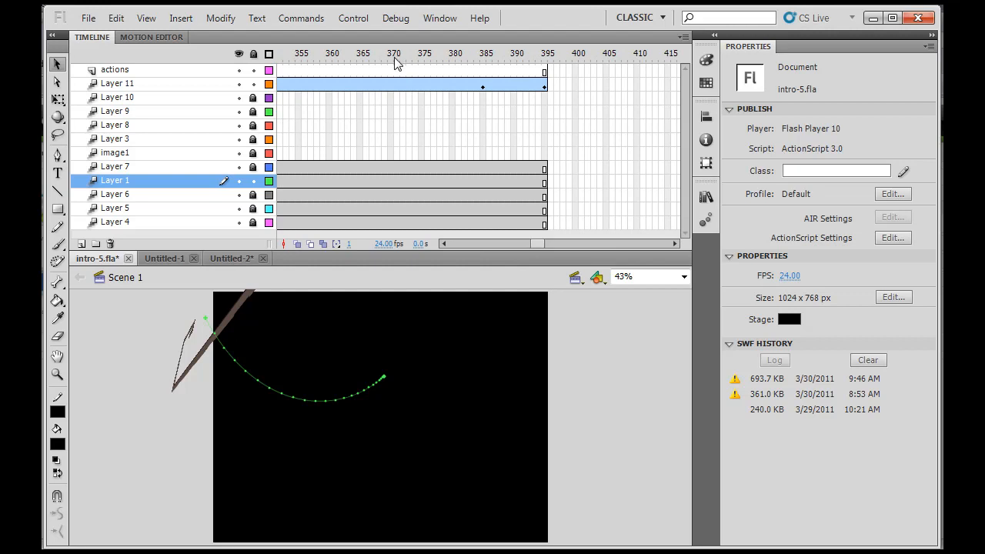
Step: Move the playhead to the intro's last frame, 395, via Control > Go To End
left_click(353, 18)
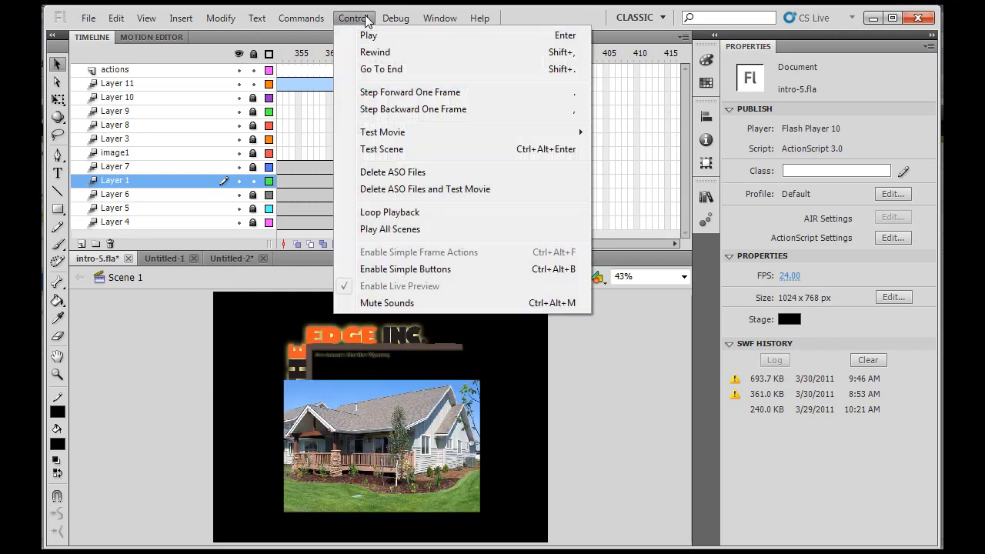
left_click(381, 69)
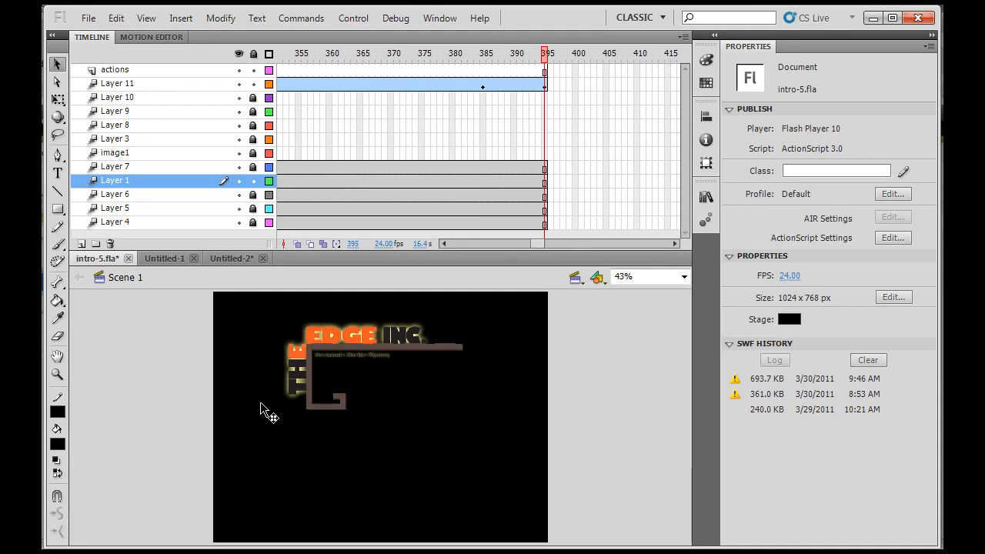
mouse_move(362, 403)
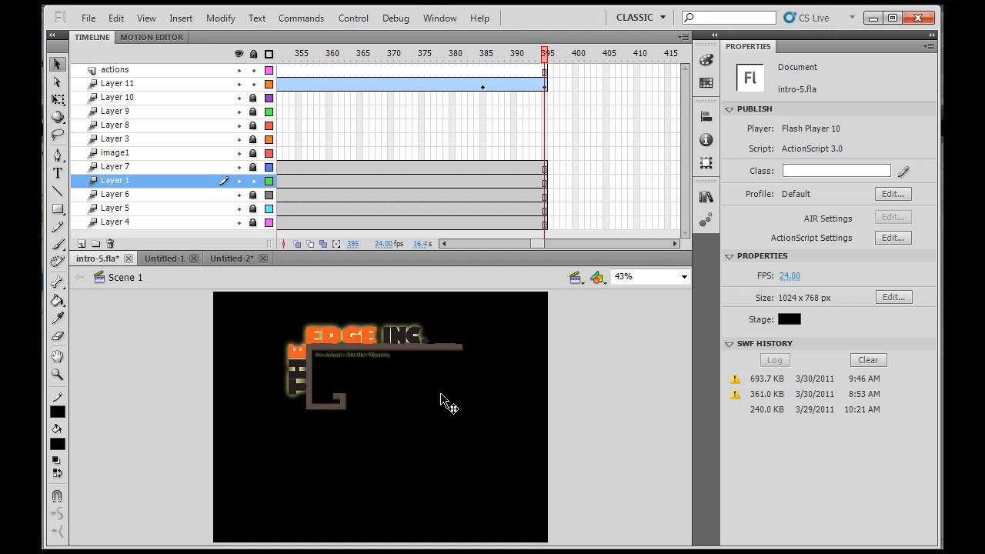
mouse_move(469, 376)
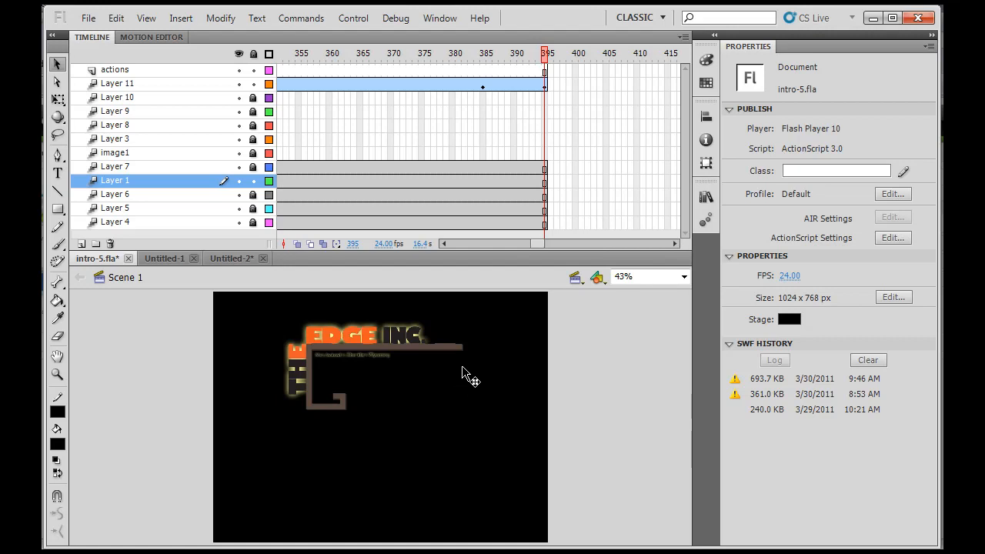
left_click(88, 19)
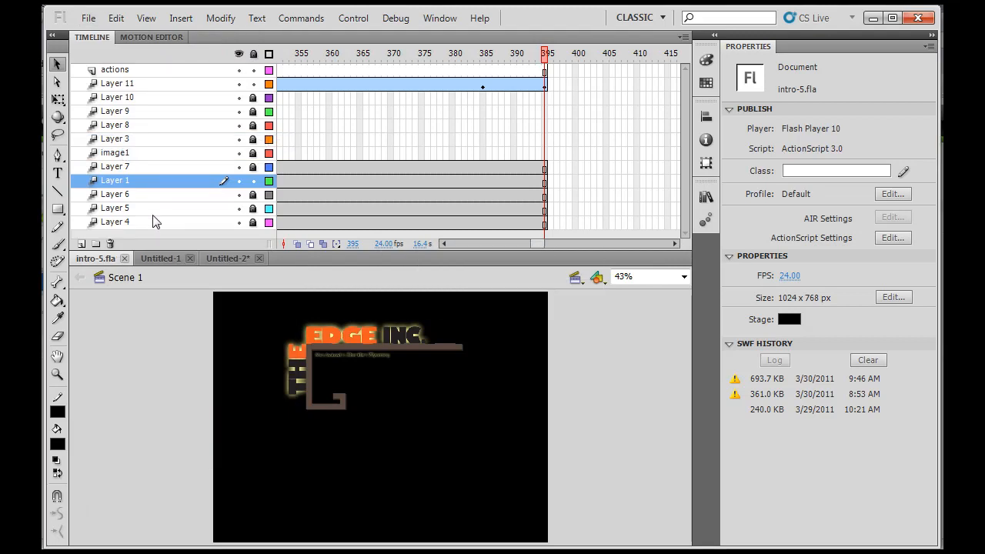
Step: Test the movie with the Bandwidth Profiler shown in the SWF player, then close the player
left_click(354, 19)
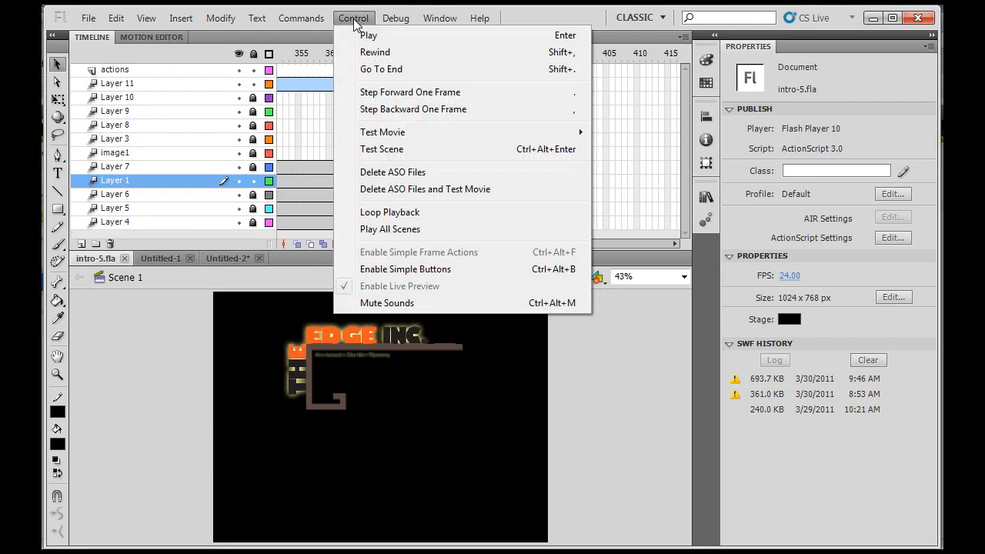
mouse_move(382, 132)
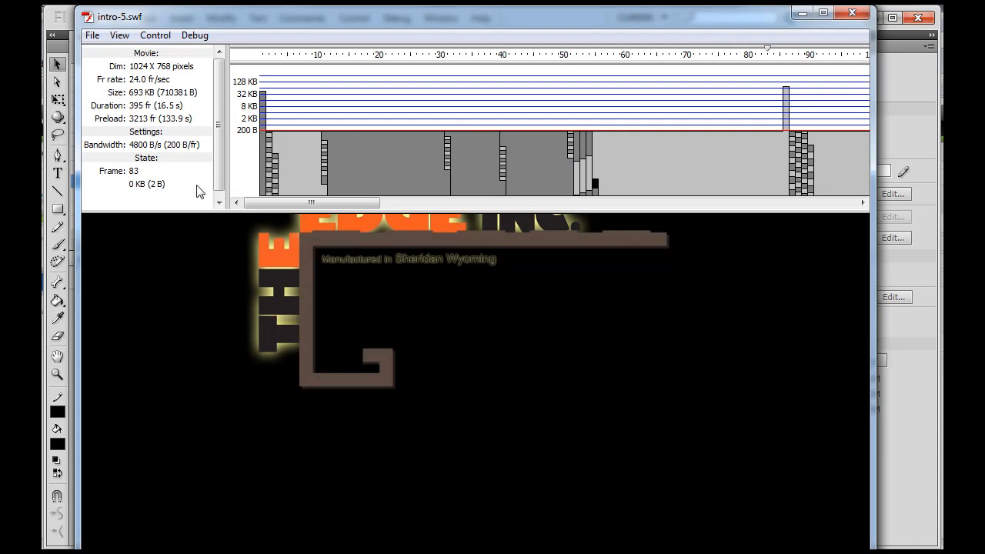
left_click(120, 34)
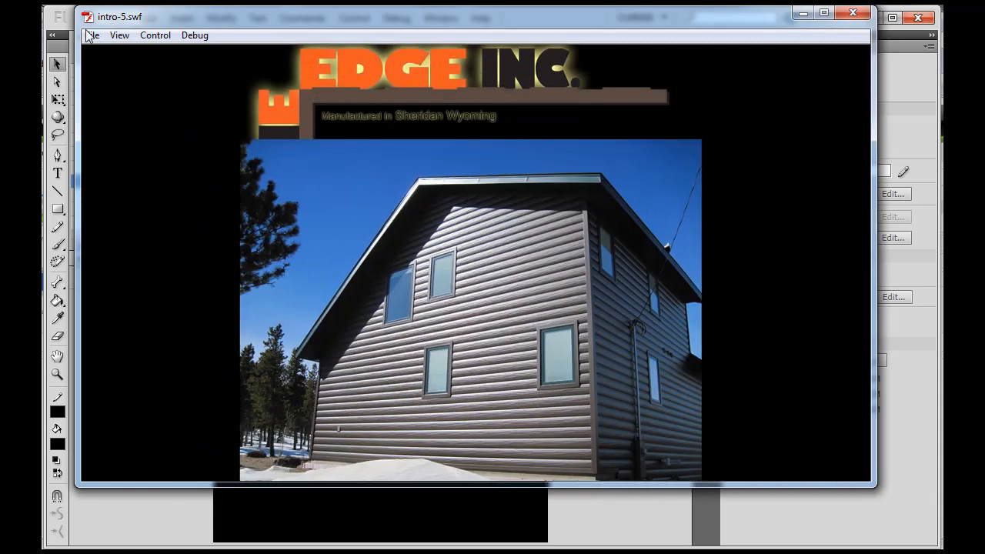
left_click(118, 34)
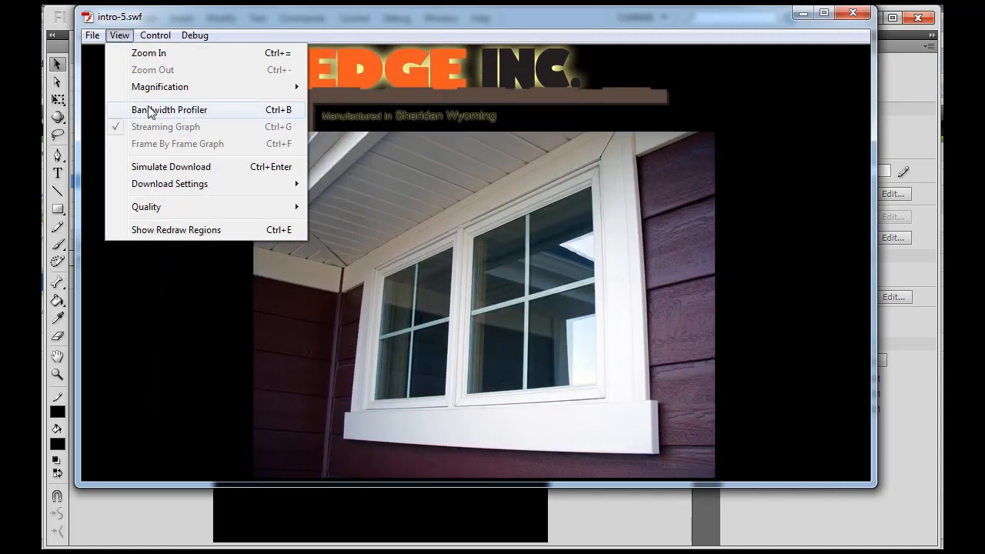
left_click(170, 110)
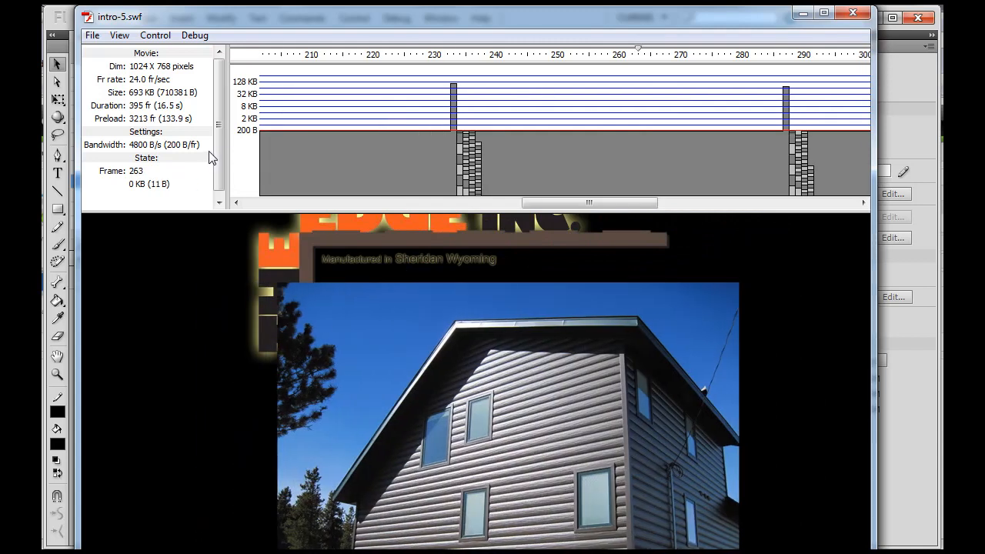
left_click(153, 34)
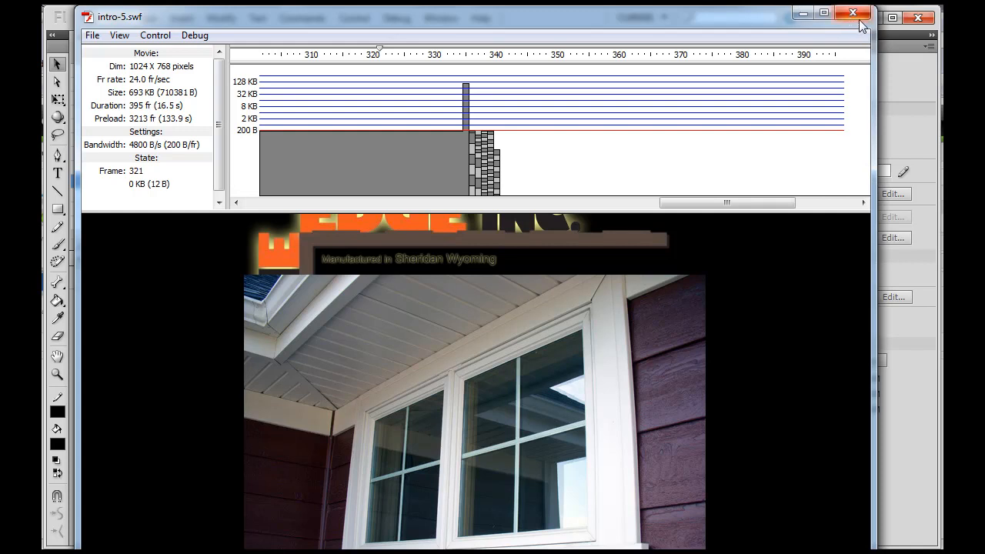
left_click(852, 12)
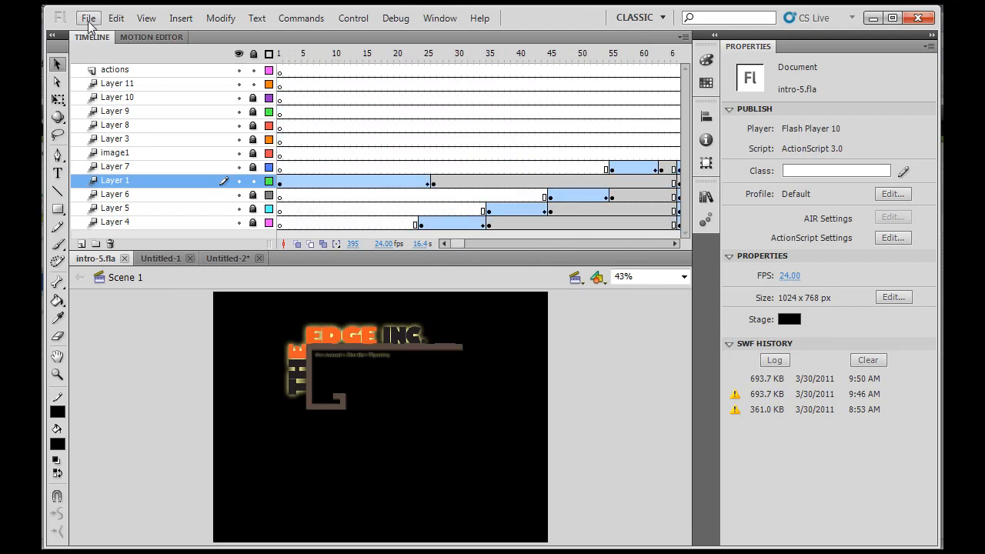
Step: Preview the Preloader for SWF and Preloader for External File sample templates, then cancel
left_click(88, 19)
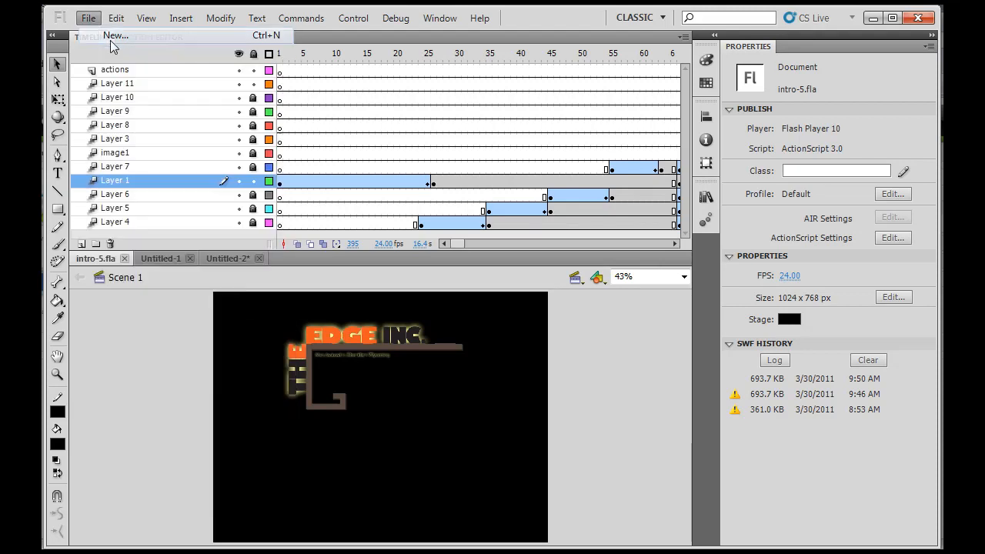
left_click(114, 36)
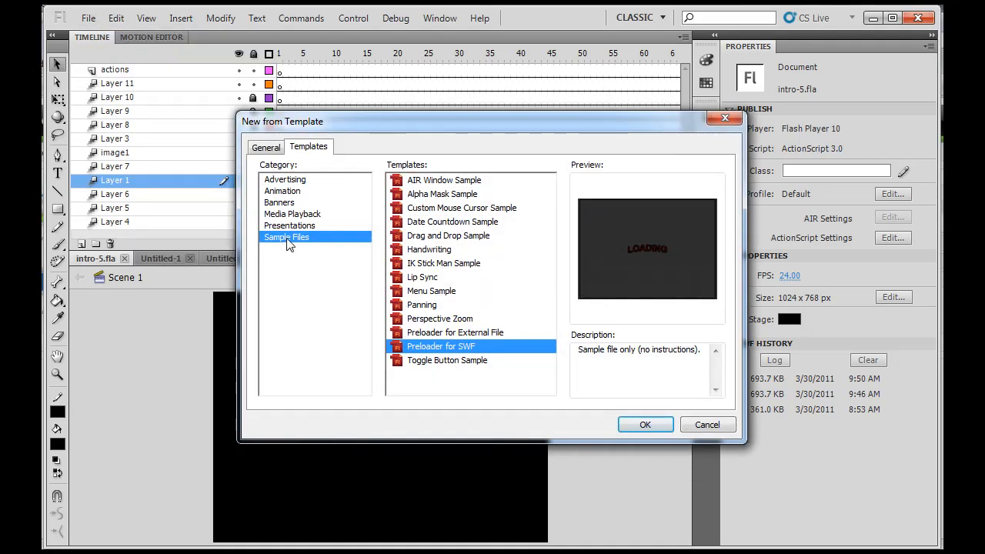
left_click(265, 148)
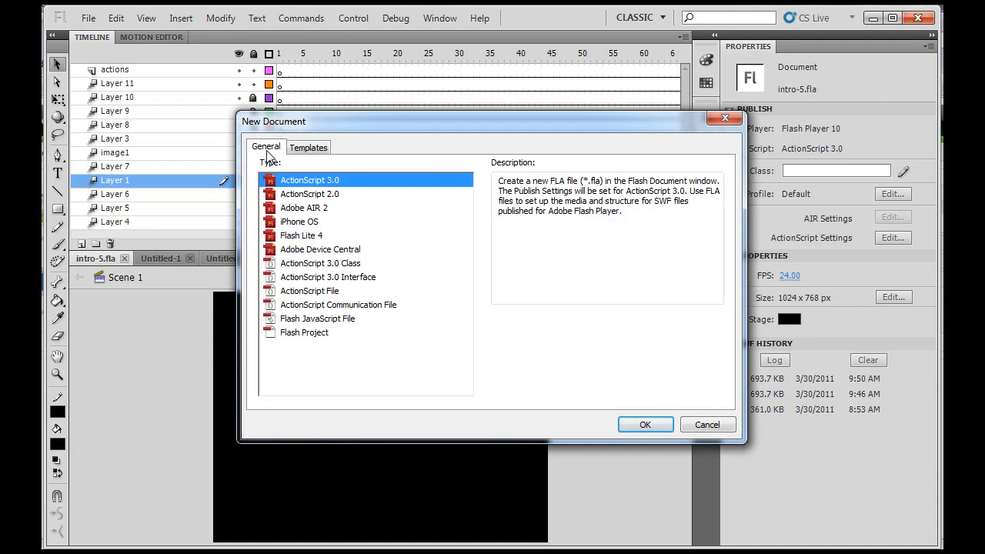
left_click(307, 147)
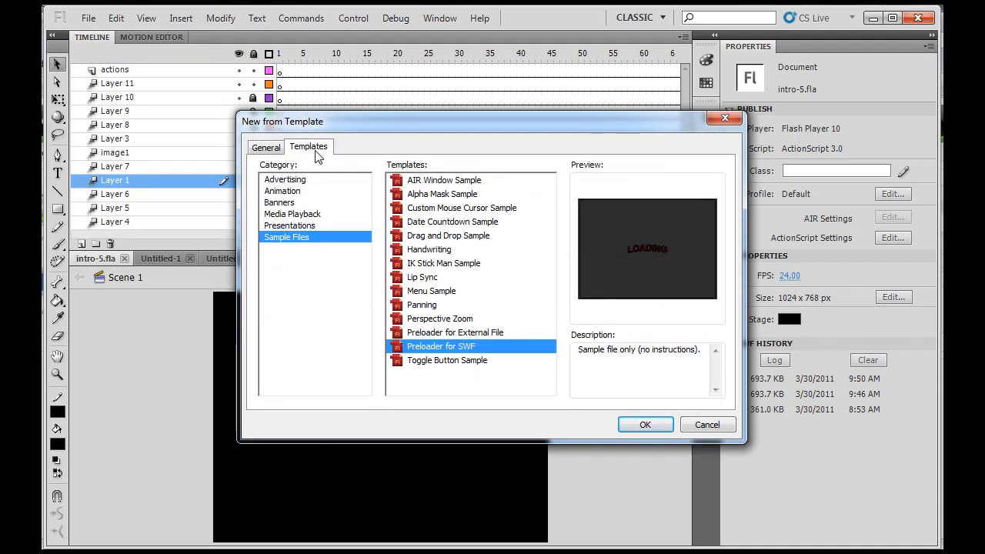
mouse_move(283, 215)
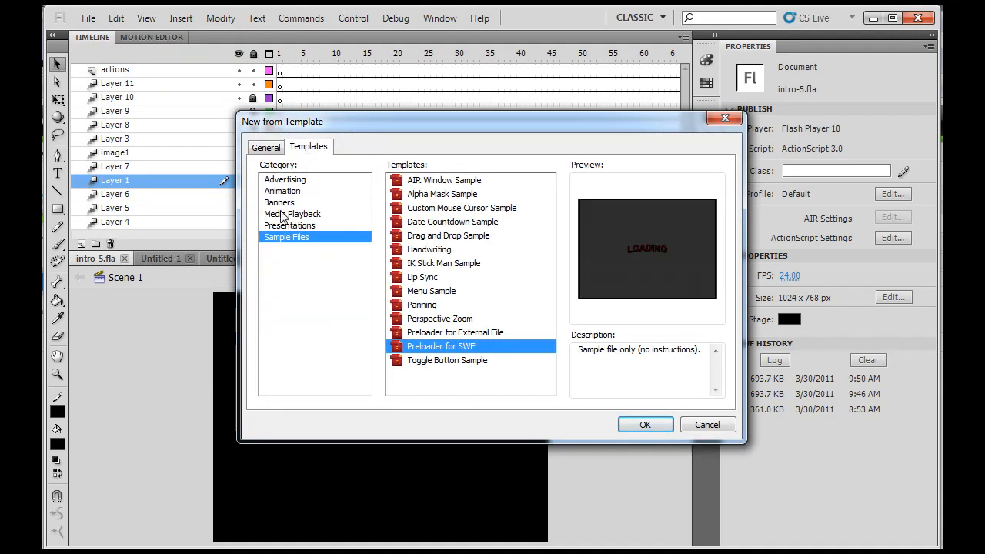
mouse_move(406, 314)
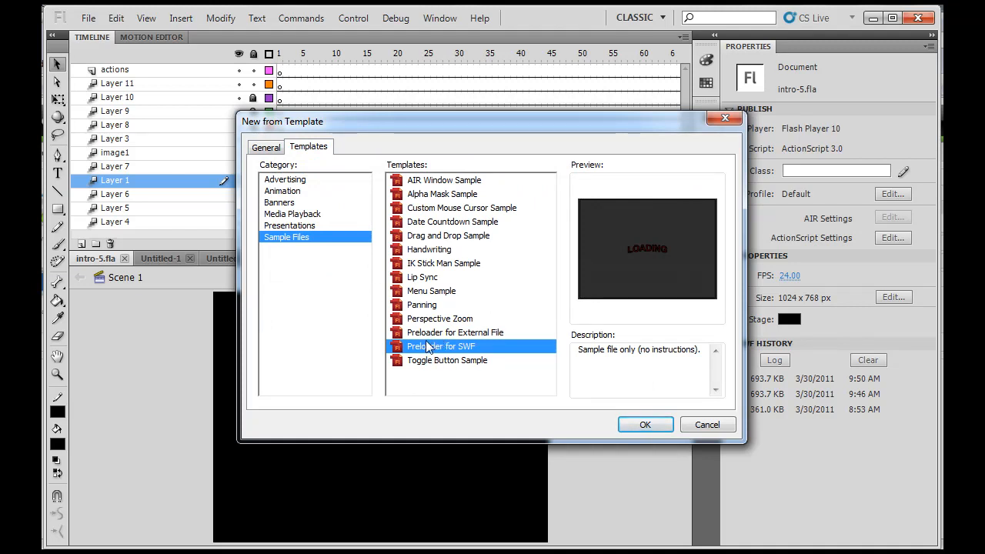
left_click(456, 332)
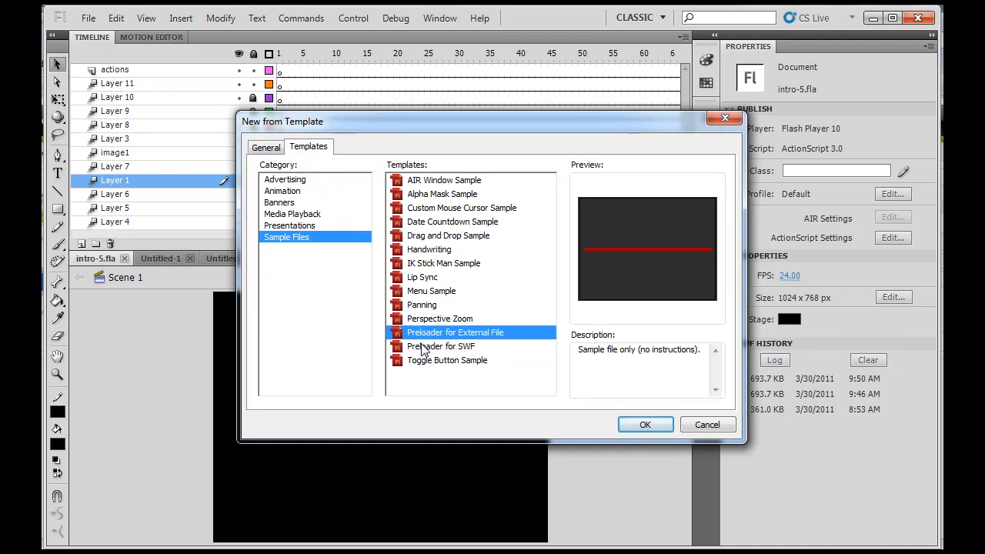
left_click(440, 344)
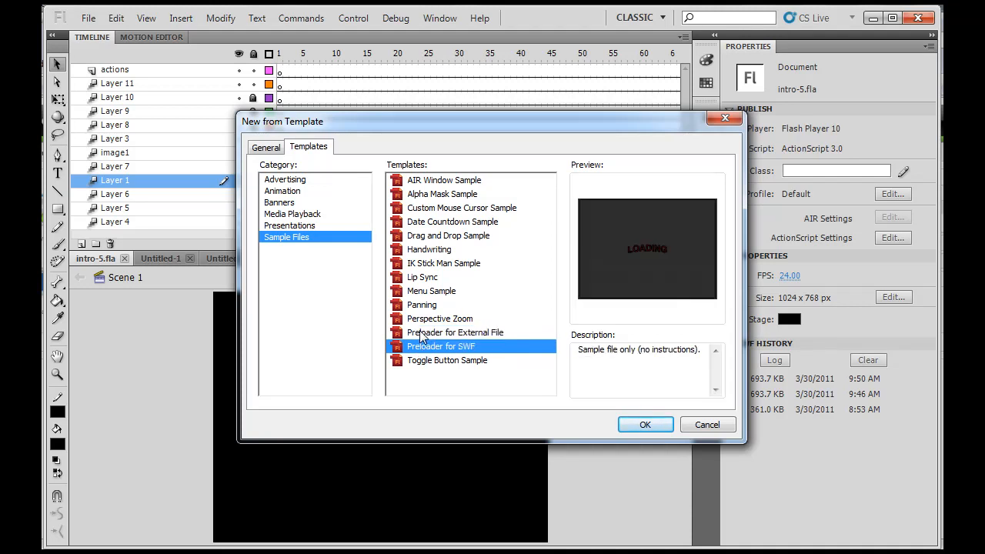
left_click(456, 332)
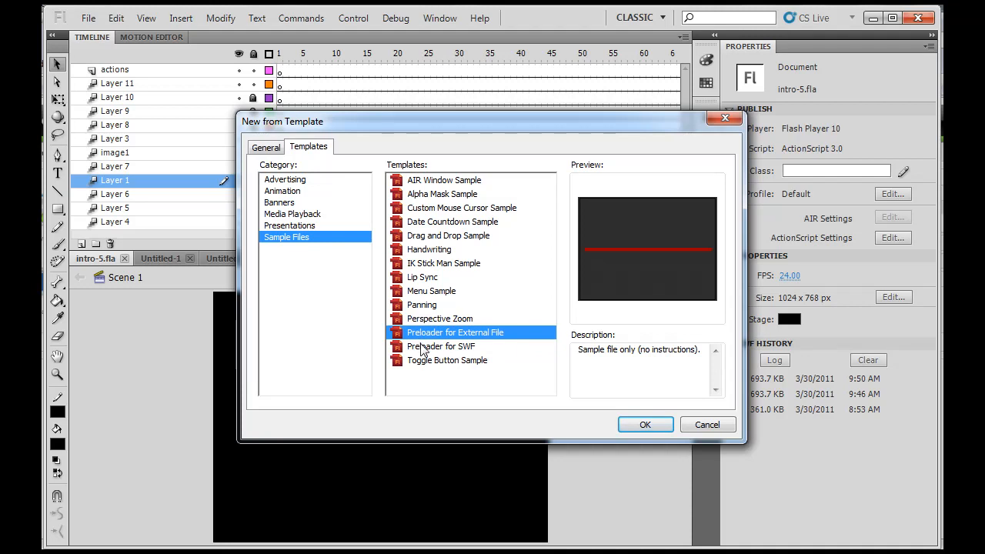
mouse_move(695, 425)
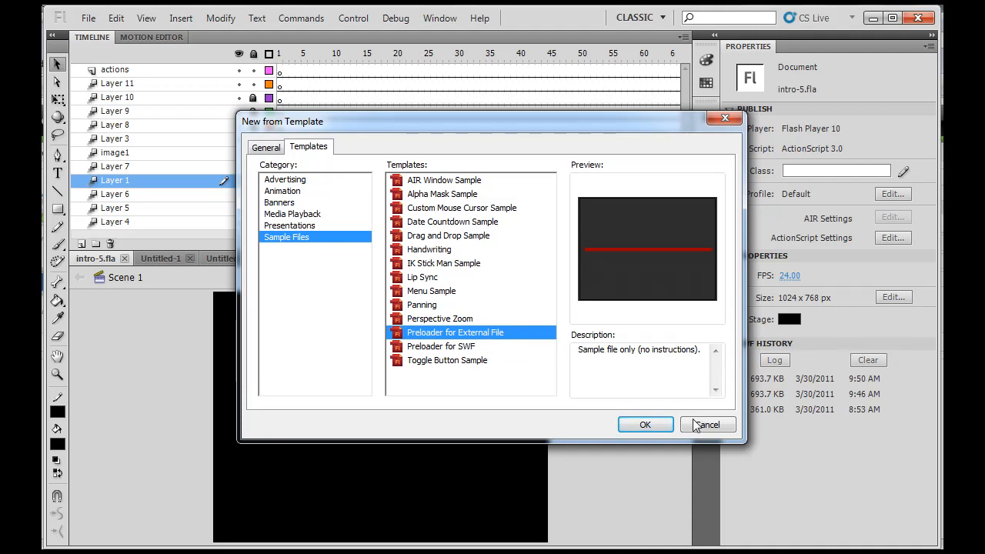
left_click(706, 425)
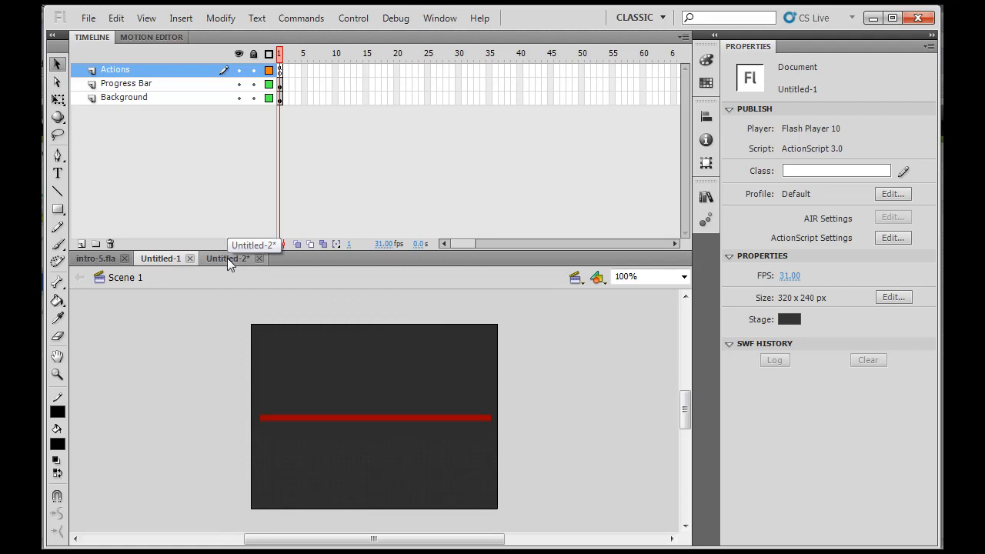
mouse_move(351, 369)
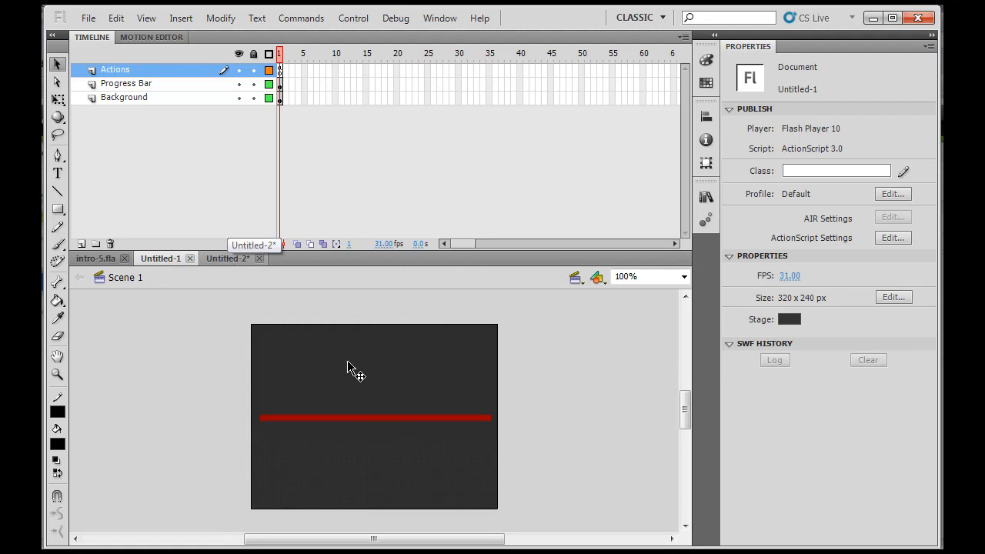
Step: Switch to the Untitled-2 LOADING document and select frame 1 of its Actions layer
left_click(280, 70)
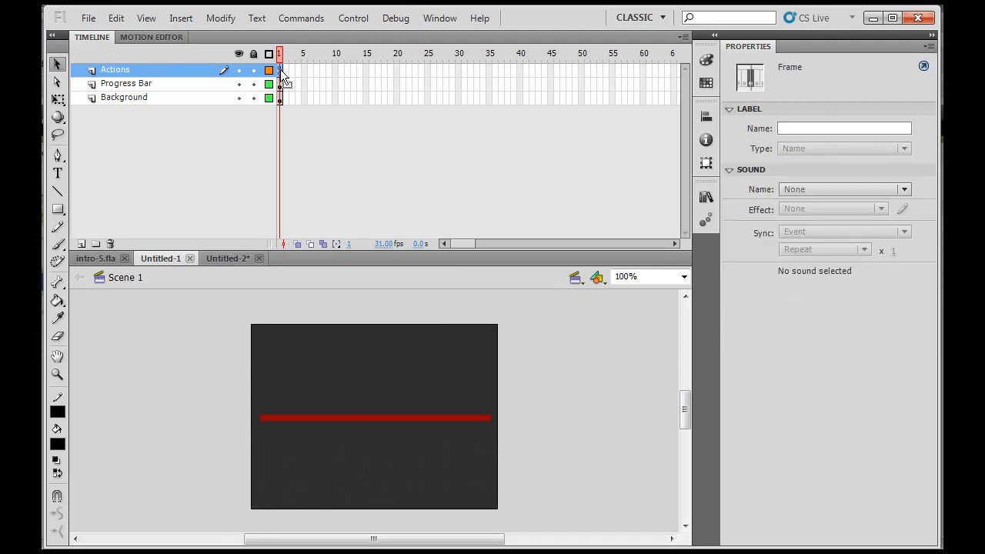
left_click(226, 259)
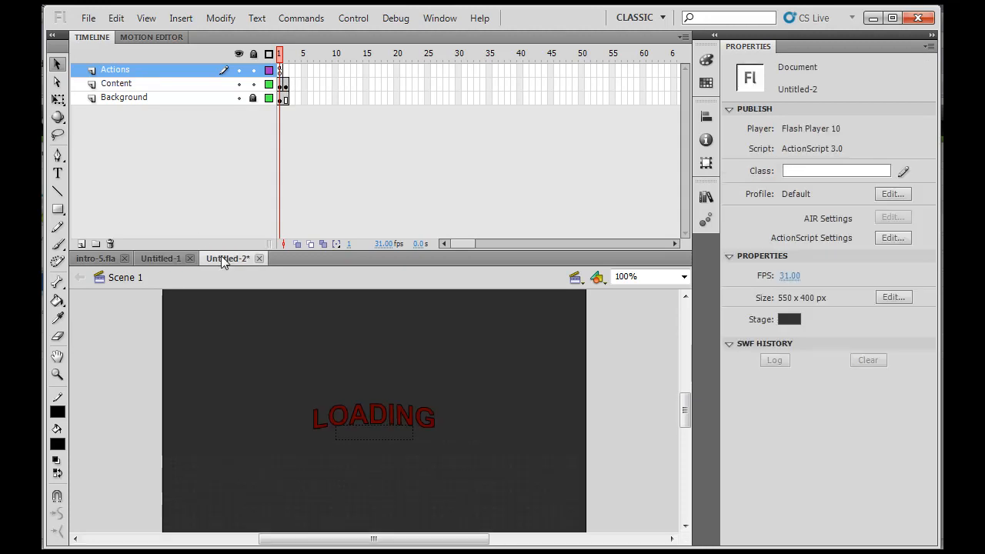
mouse_move(280, 415)
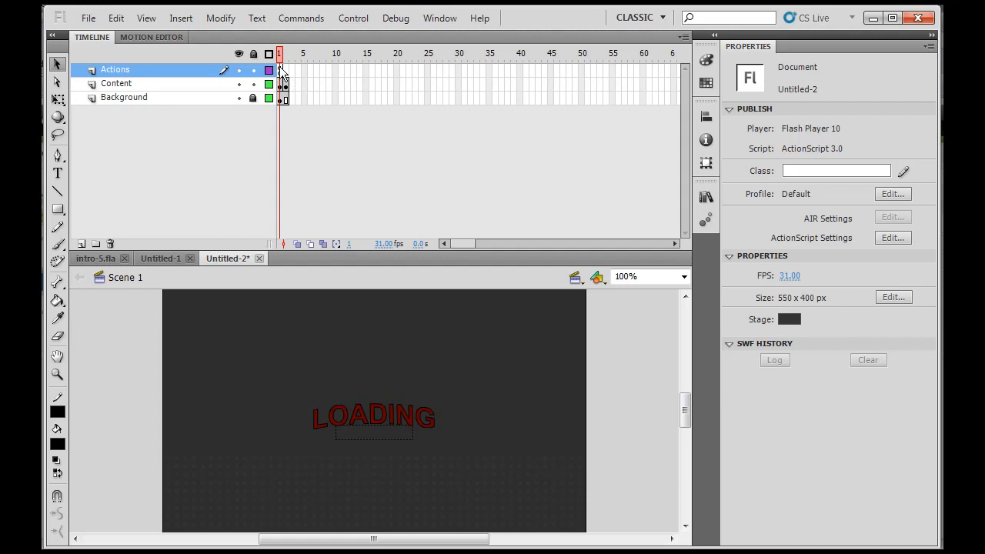
mouse_move(338, 402)
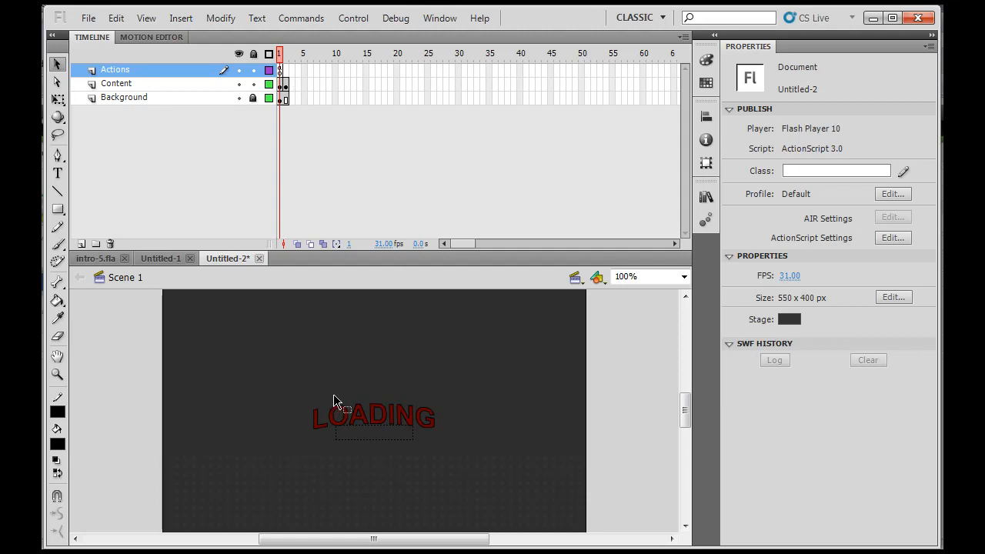
mouse_move(388, 337)
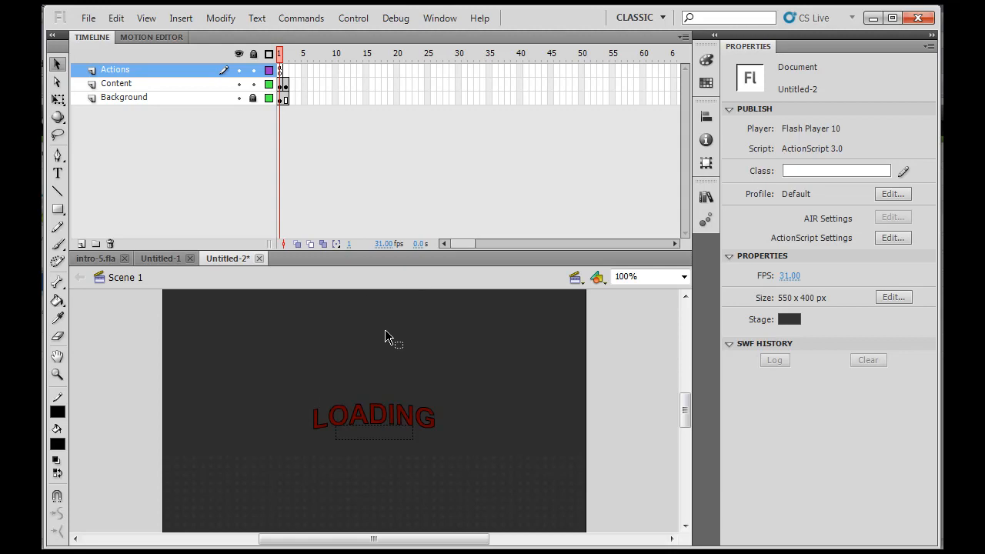
mouse_move(284, 80)
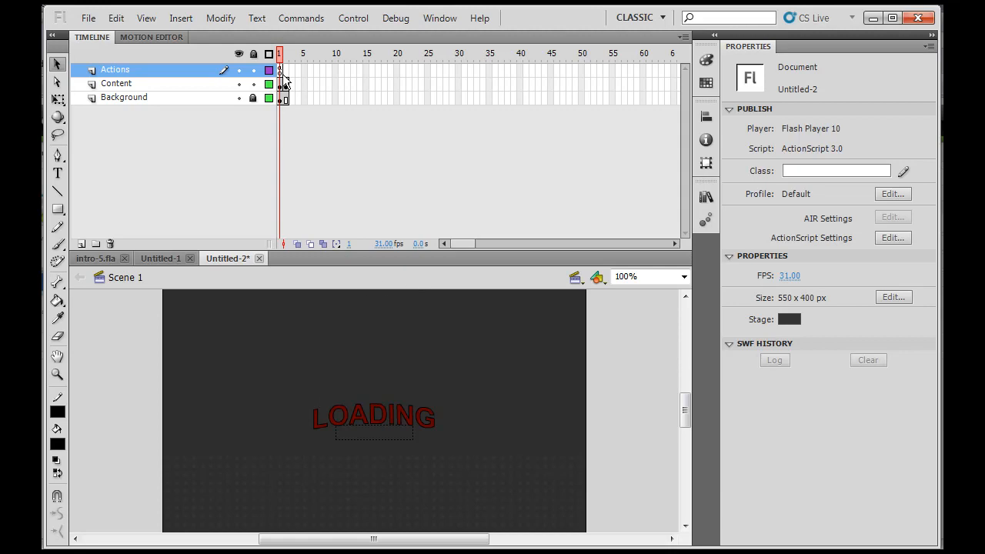
left_click(280, 69)
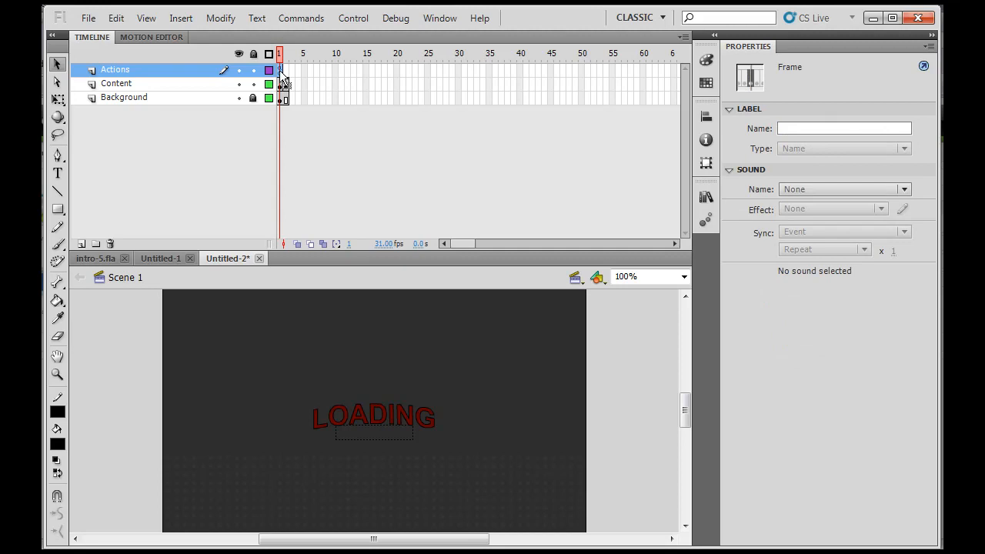
Step: Show the frame 1 script in the Actions panel and select all the preloader code
left_click(440, 19)
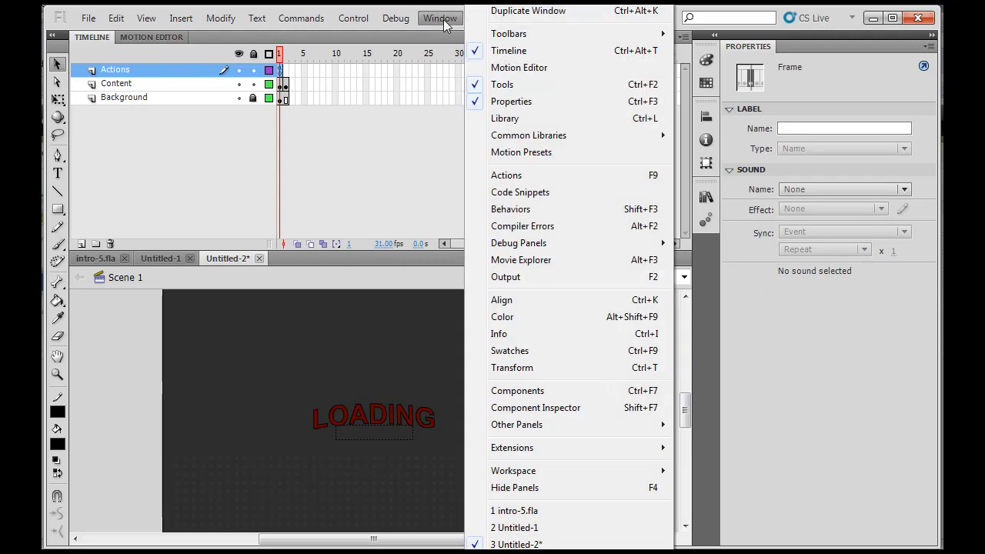
left_click(506, 175)
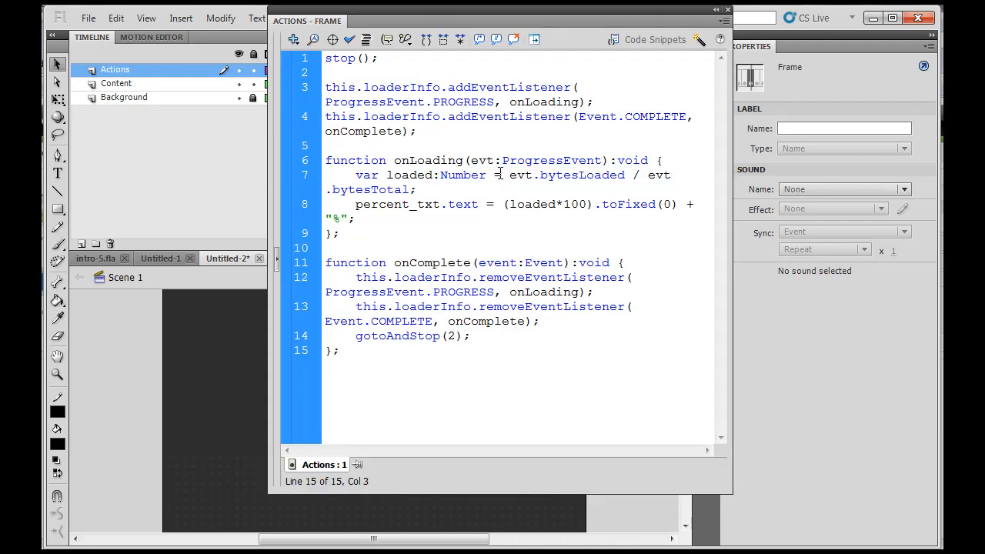
left_click_drag(324, 160, 339, 350)
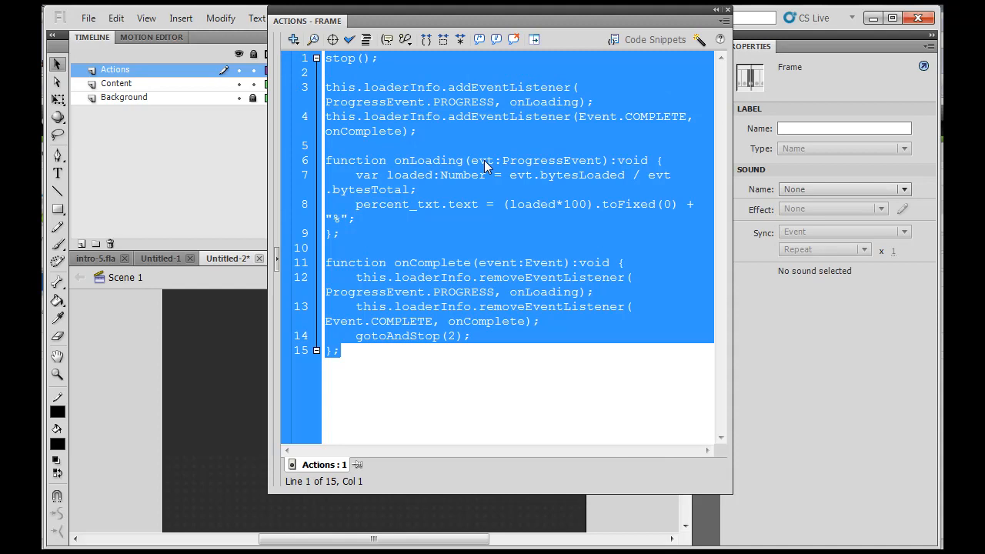
mouse_move(439, 20)
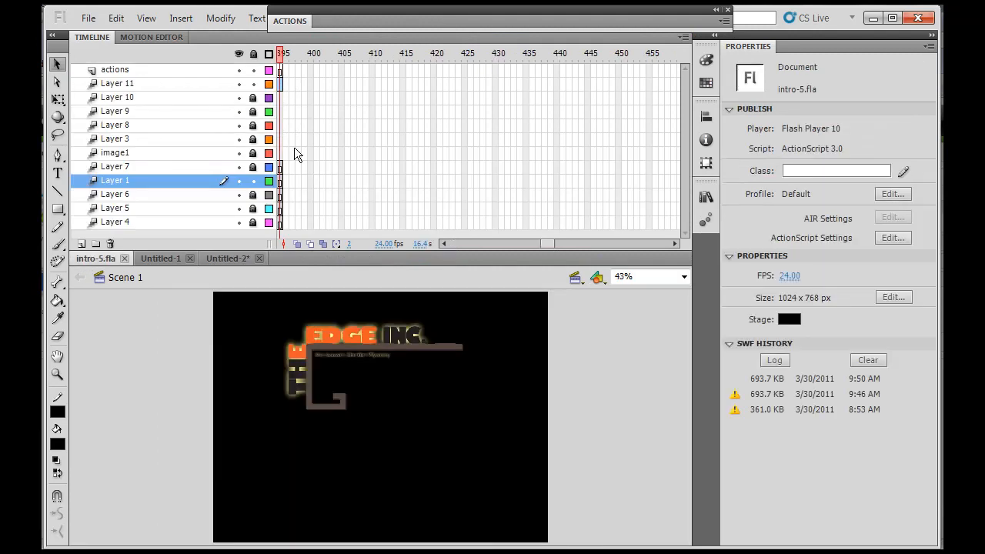
Step: Give the actions layer's frame 1 a stop(); script and shift Layer 1's tween off frame 1
left_click(114, 69)
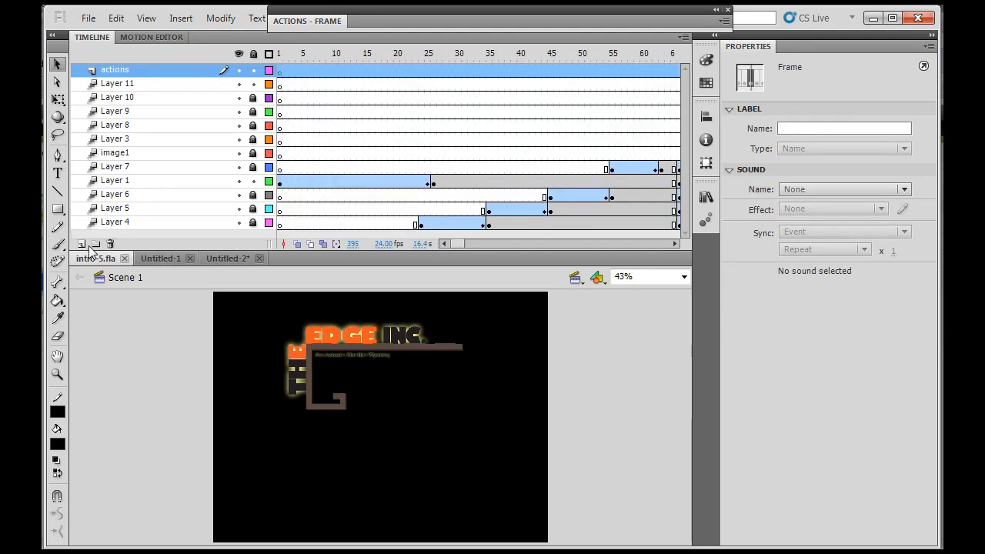
mouse_move(81, 243)
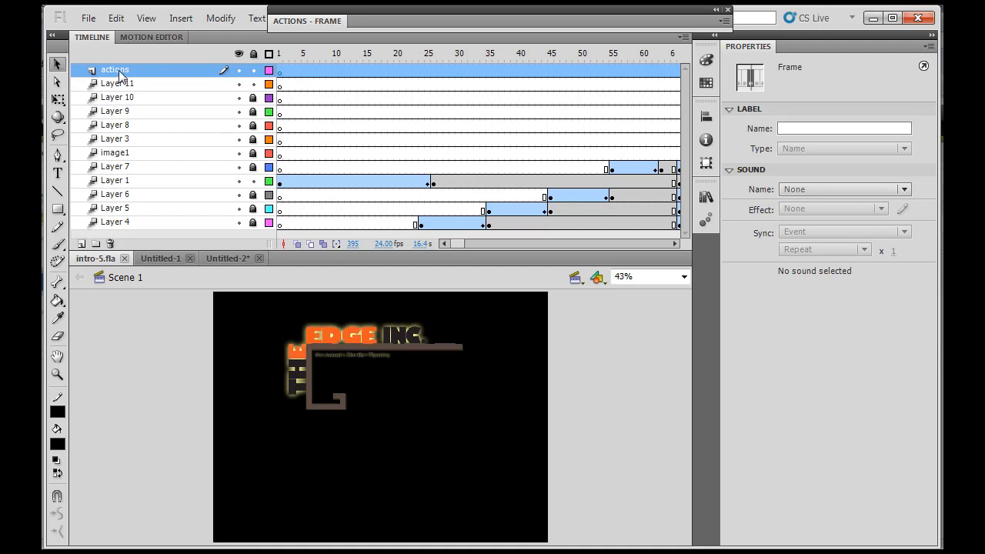
double_click(114, 71)
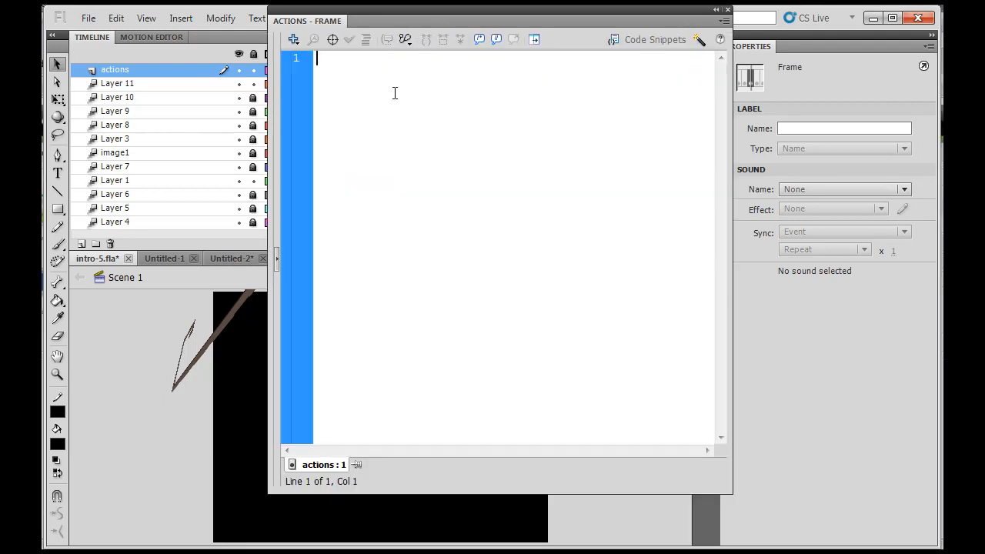
type("stop();")
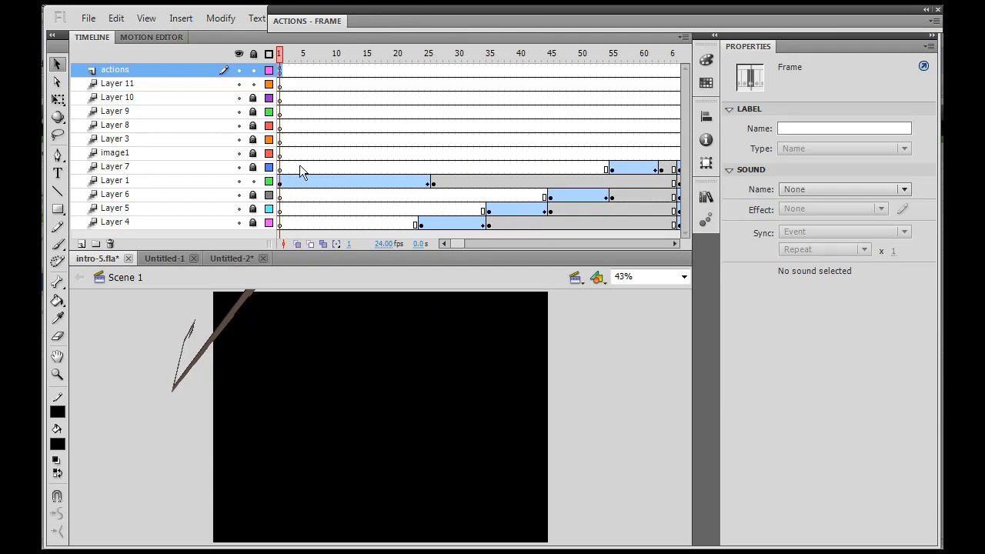
mouse_move(311, 209)
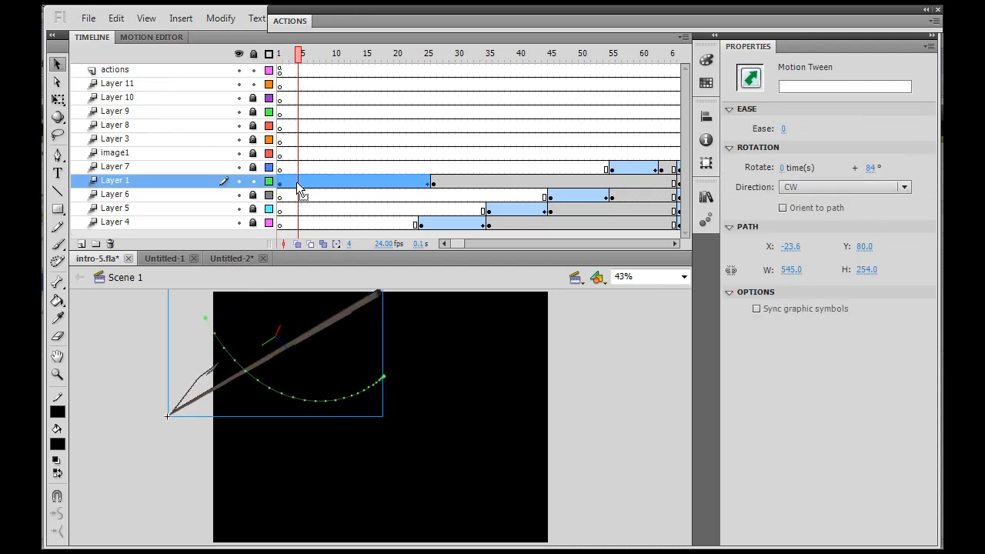
mouse_move(311, 188)
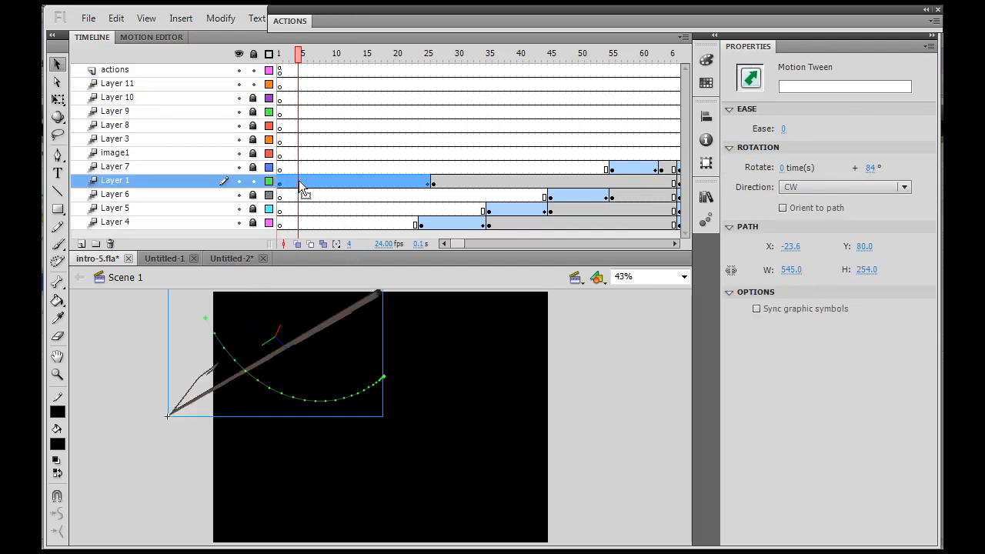
left_click(310, 53)
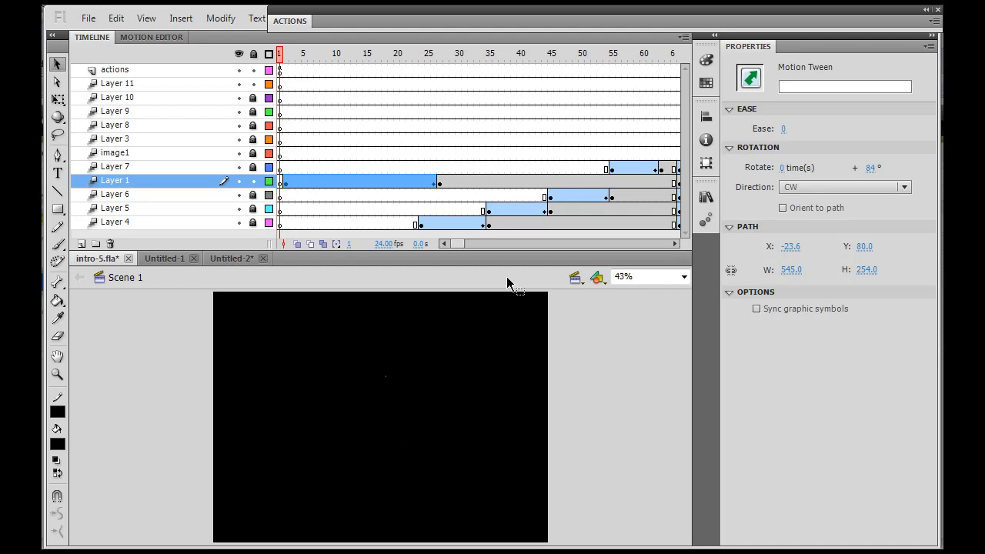
mouse_move(495, 158)
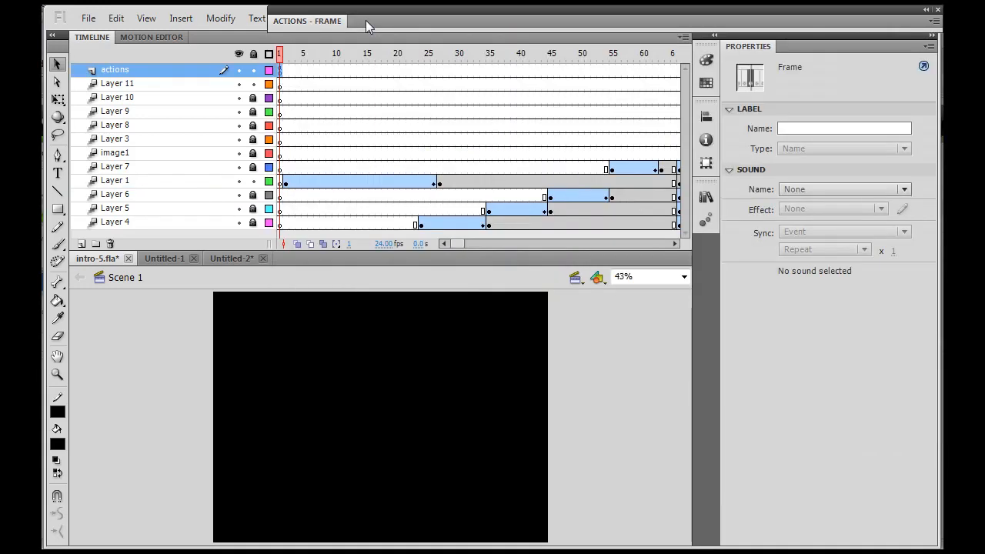
Step: In Untitled-2, inspect the LOADING clip and the percent_txt dynamic text field beneath it
left_click(231, 258)
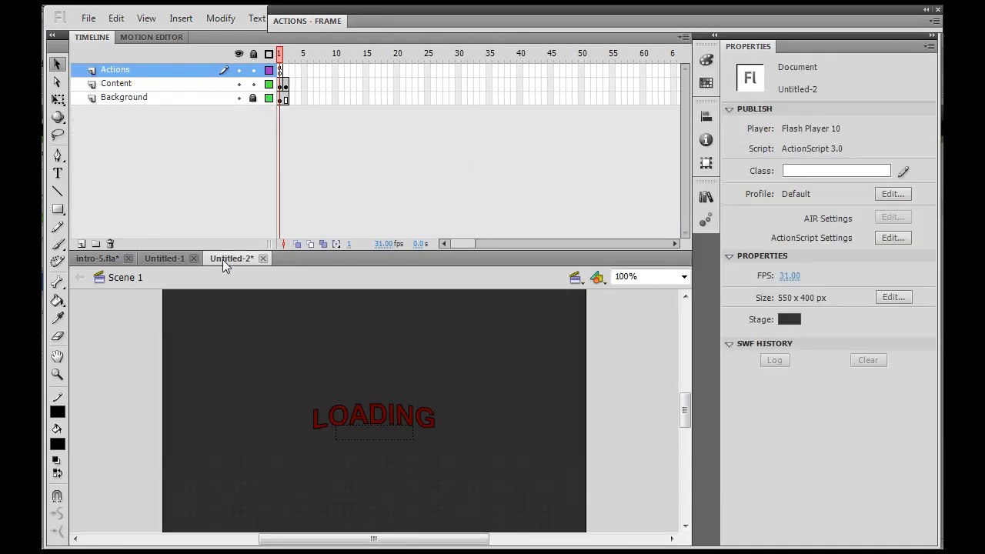
left_click(373, 416)
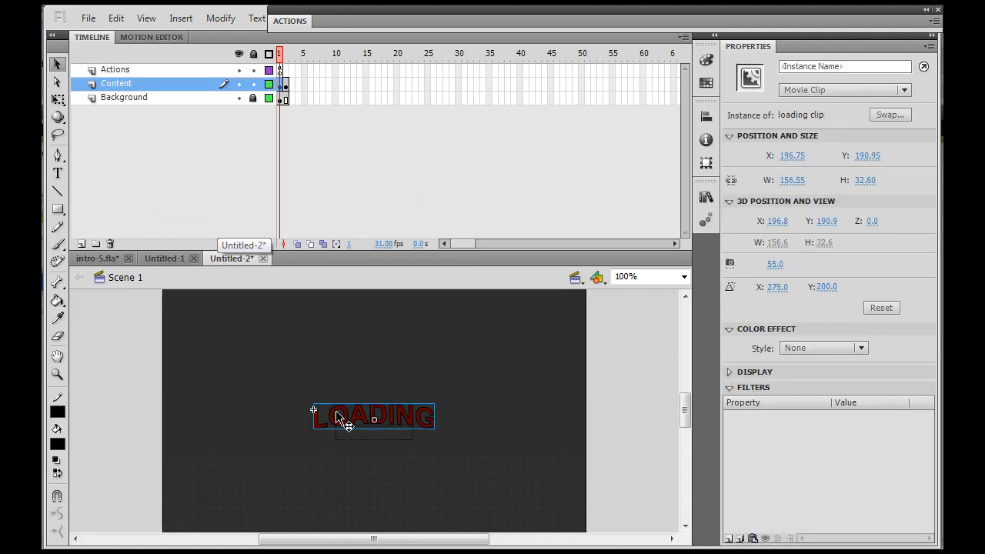
left_click(372, 440)
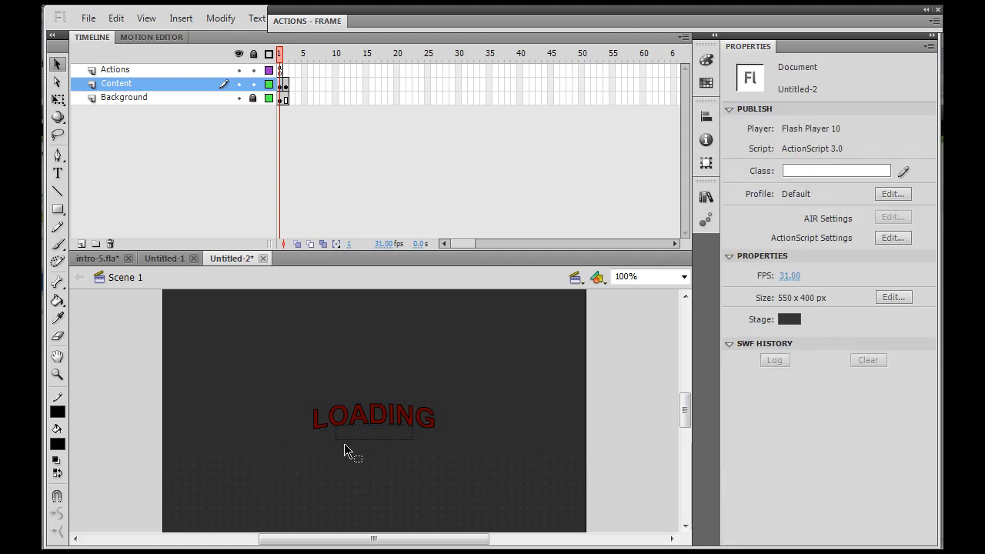
left_click(372, 437)
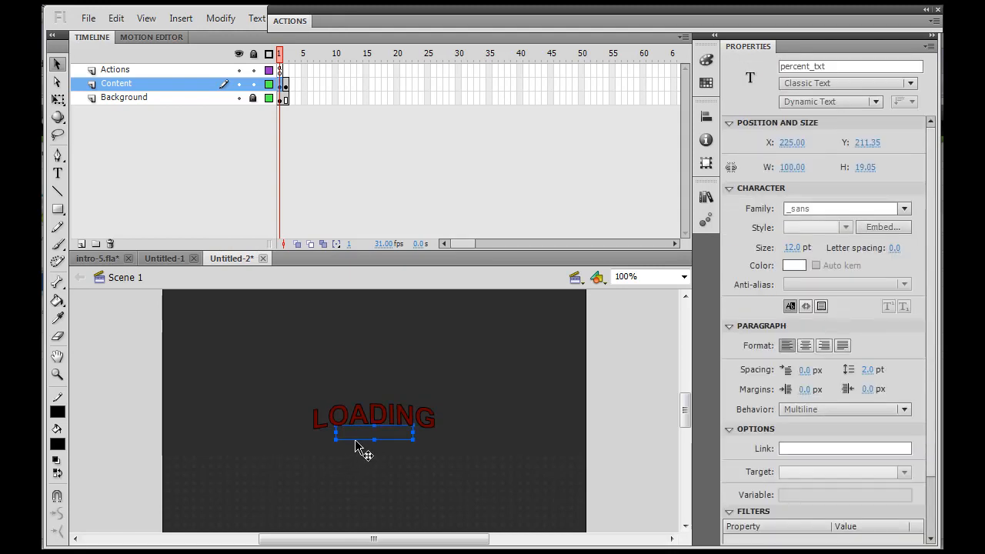
left_click(315, 489)
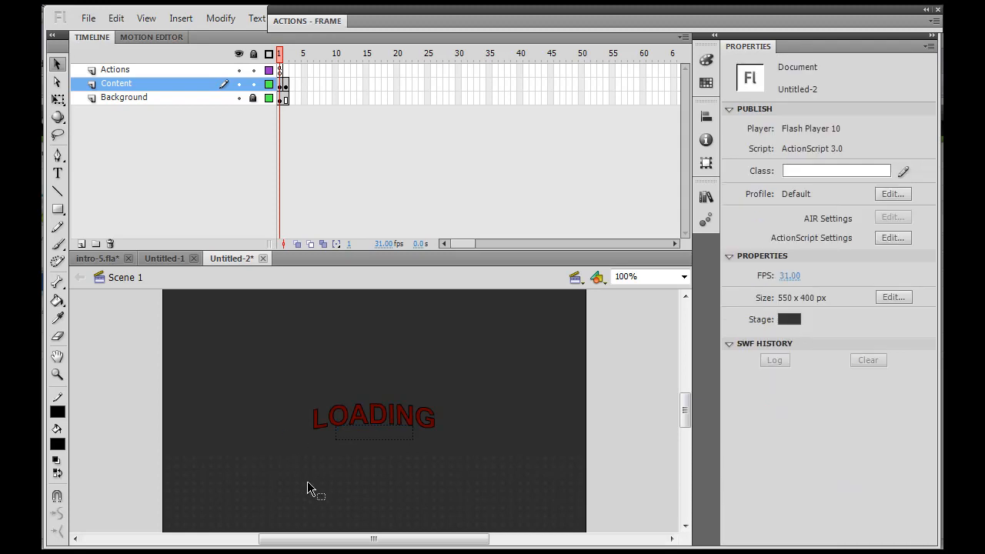
left_click(372, 438)
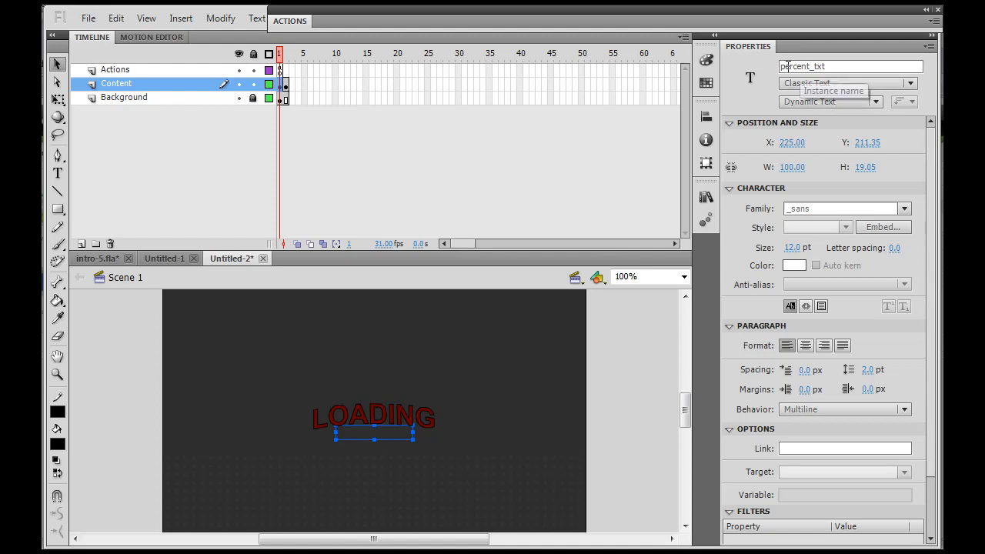
left_click(846, 66)
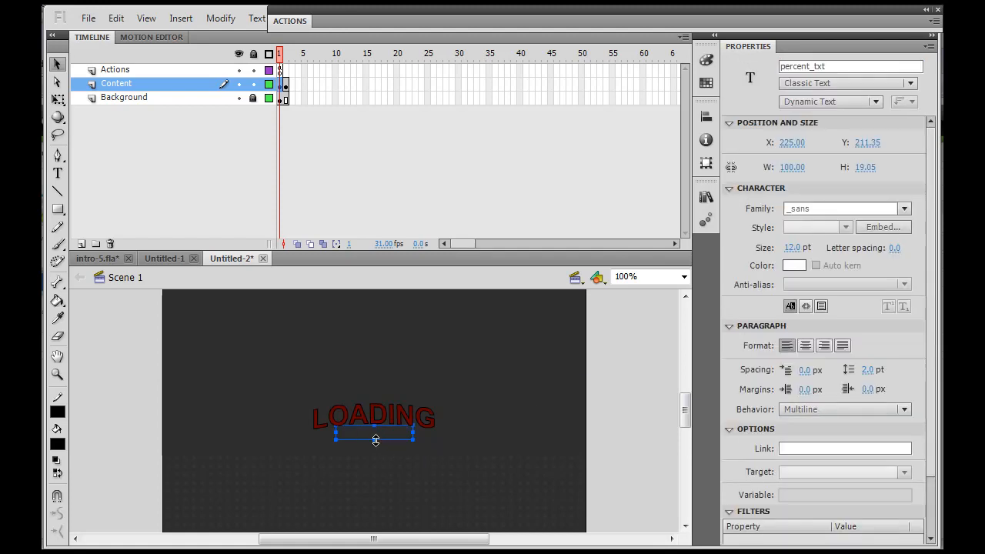
mouse_move(843, 66)
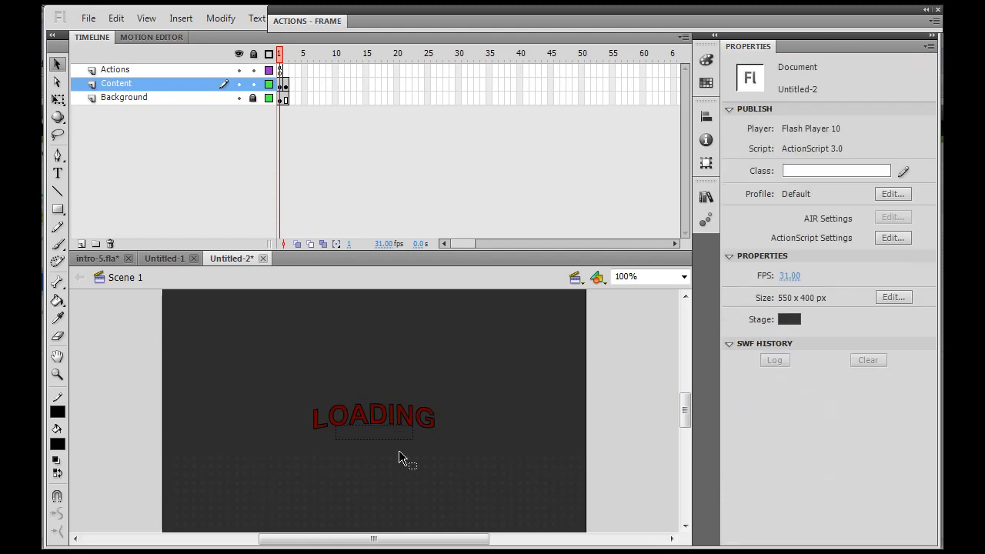
left_click(375, 439)
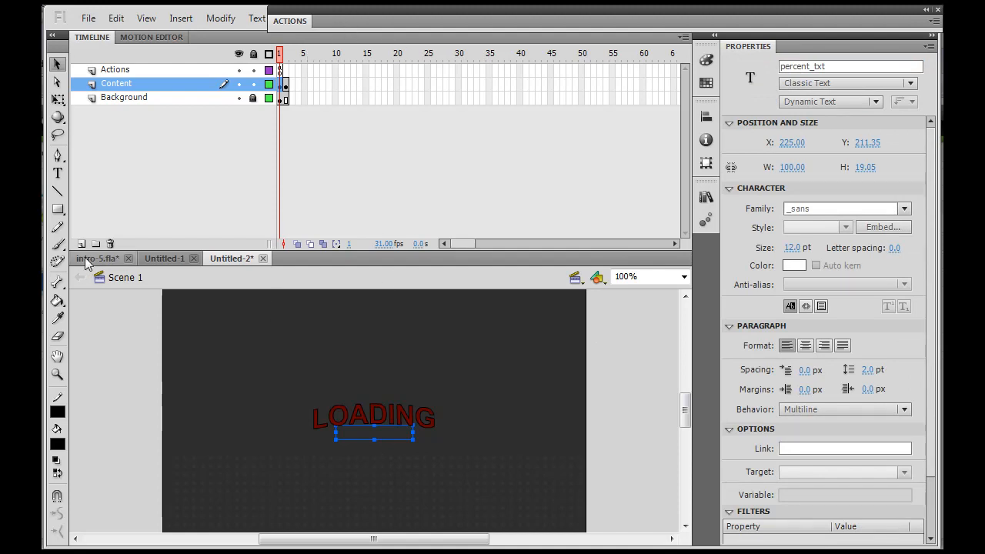
Step: In intro-5, insert a new top layer and select its first frame
left_click(95, 259)
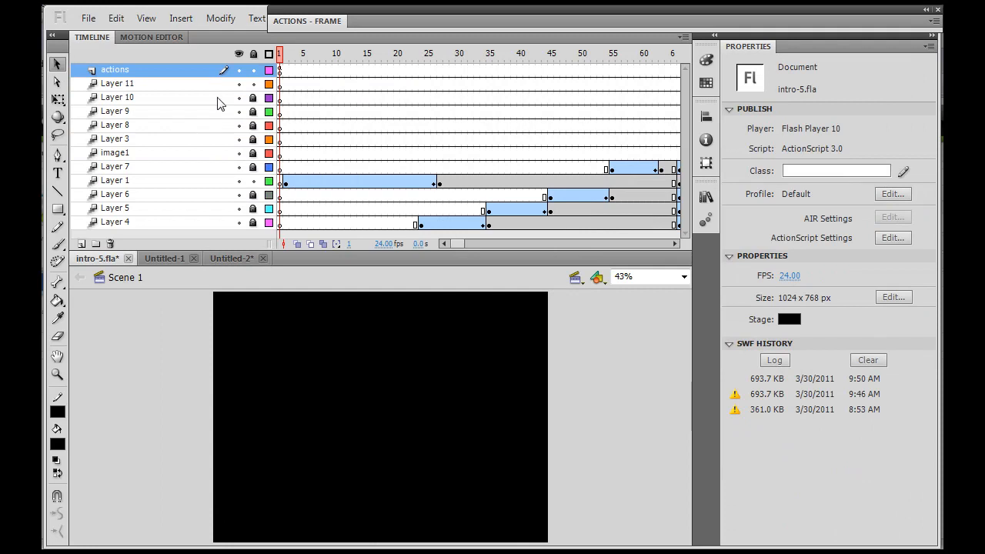
left_click(80, 243)
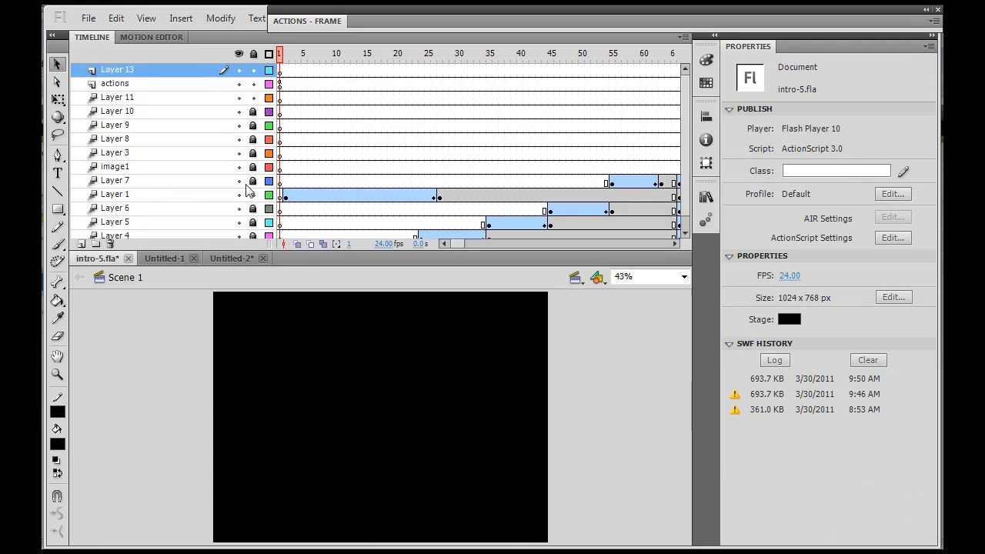
left_click(280, 71)
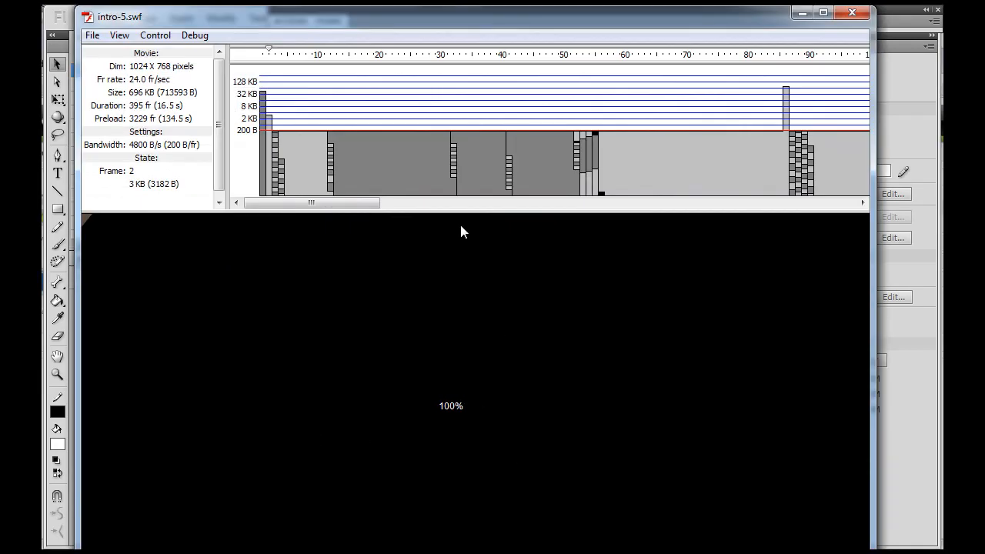
mouse_move(449, 423)
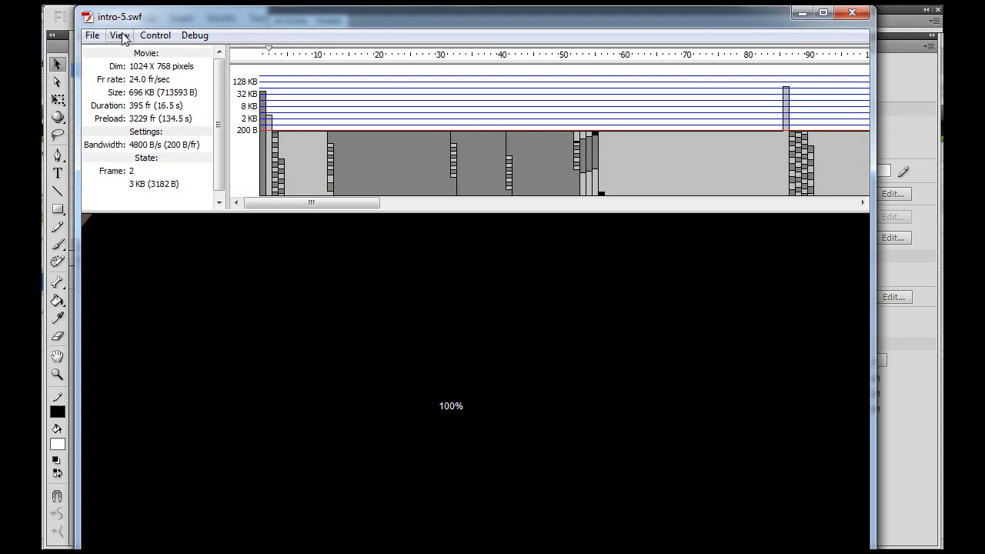
Step: Simulate download in the SWF player, then again at the faster DSL setting (33400 B/s)
left_click(119, 34)
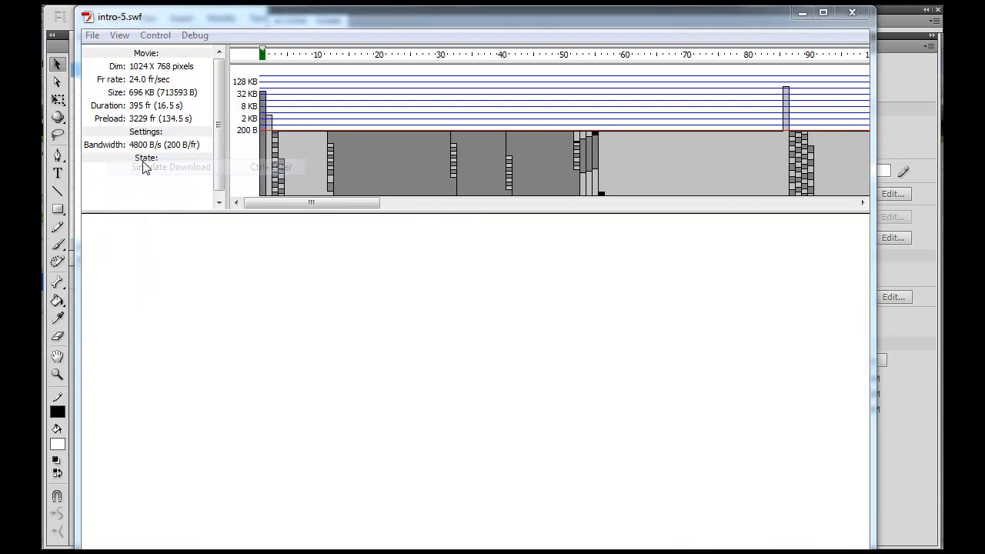
left_click(171, 167)
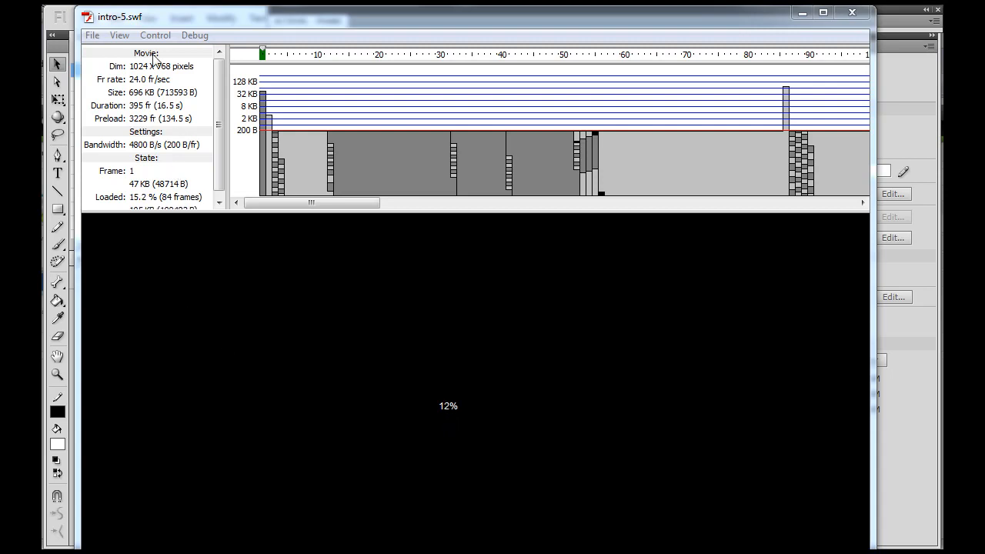
left_click(120, 35)
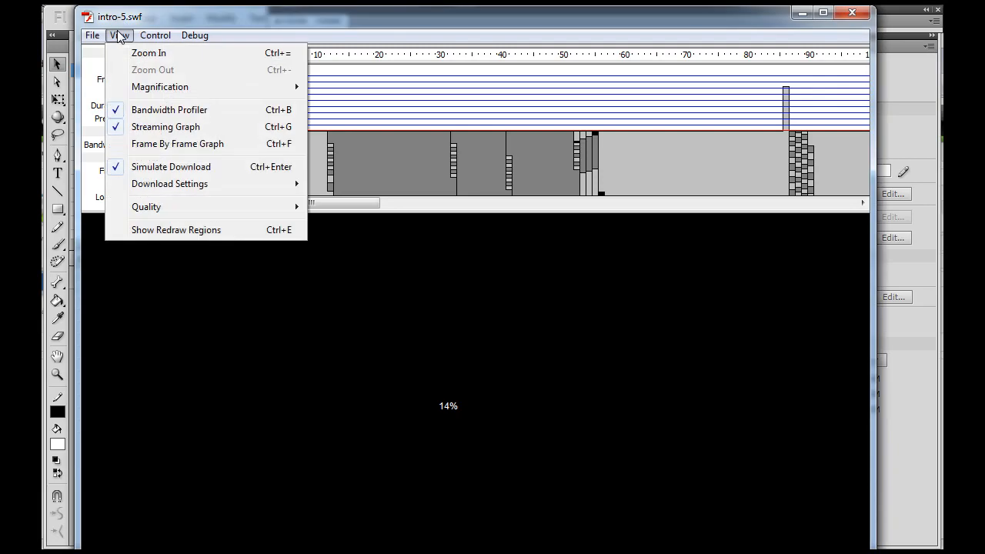
mouse_move(169, 188)
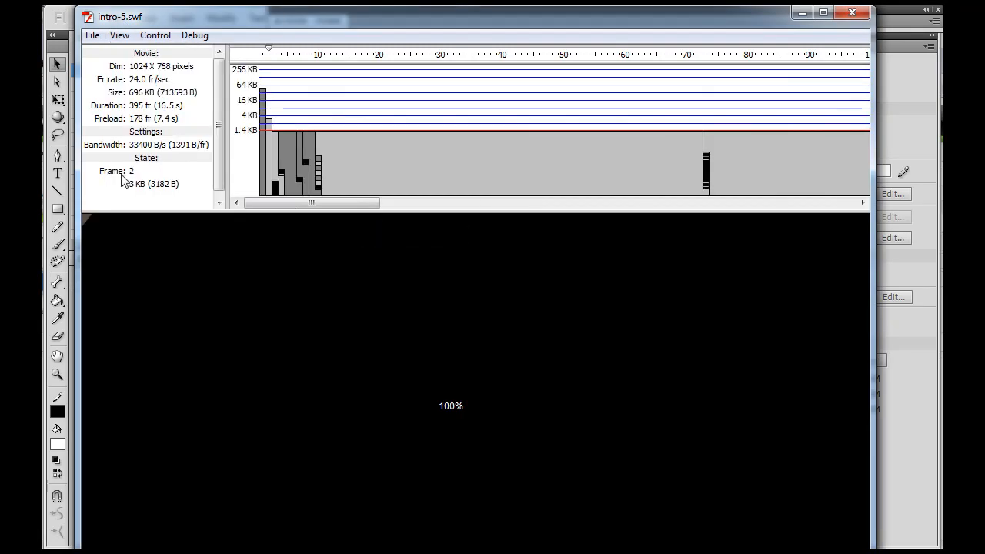
left_click(120, 34)
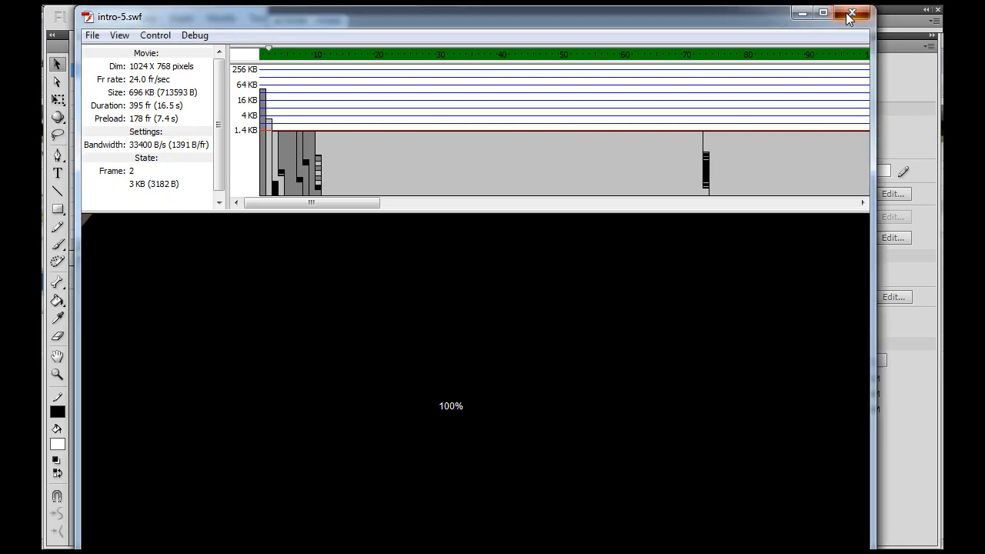
Step: Close the player and change the frame 1 script's gotoAndStop(2) to gotoAndPlay(2)
left_click(853, 12)
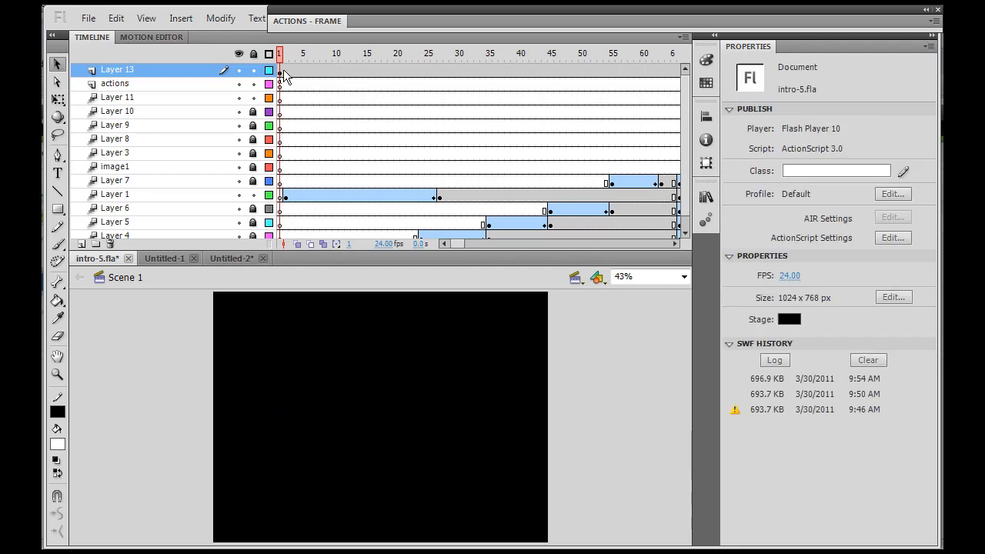
right_click(280, 74)
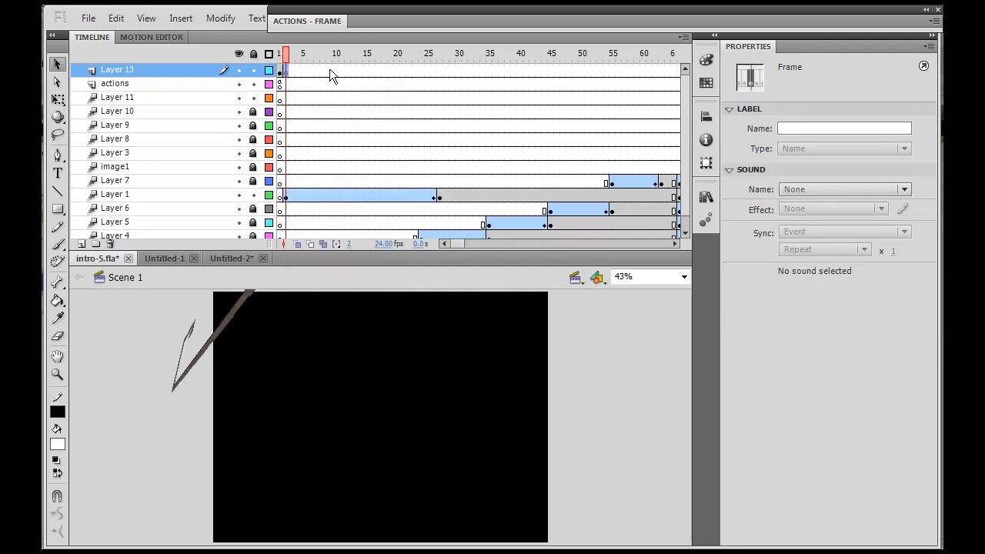
left_click(291, 52)
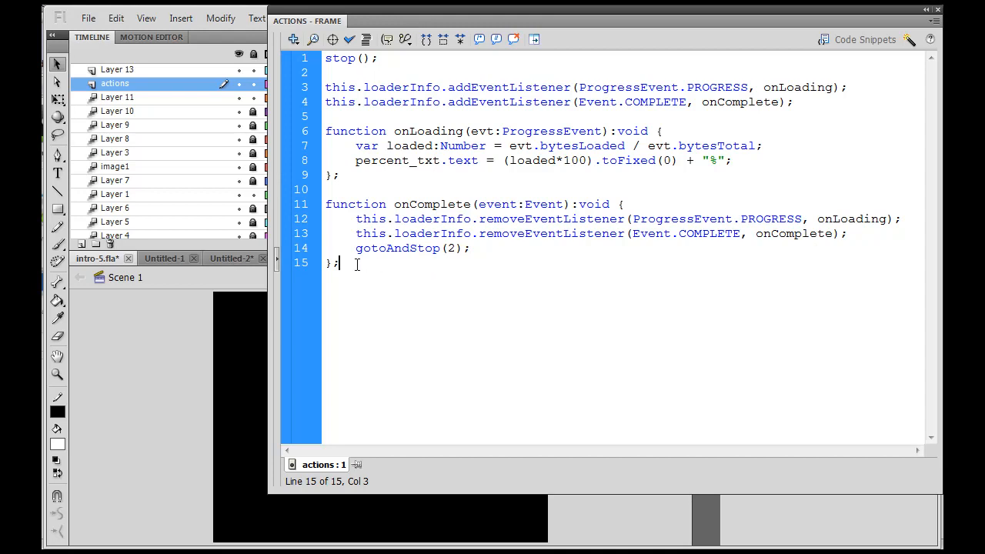
mouse_move(531, 210)
type("Play")
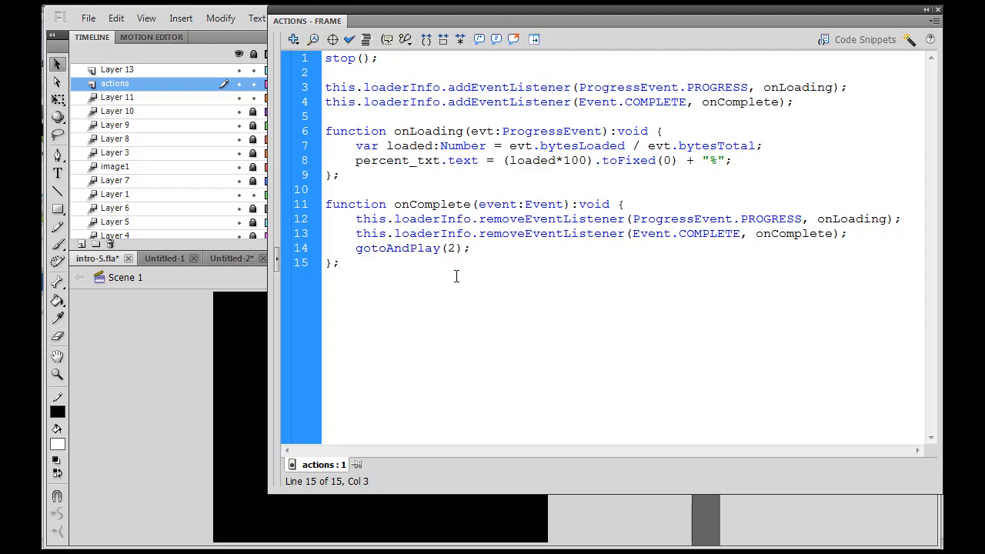
left_click(339, 262)
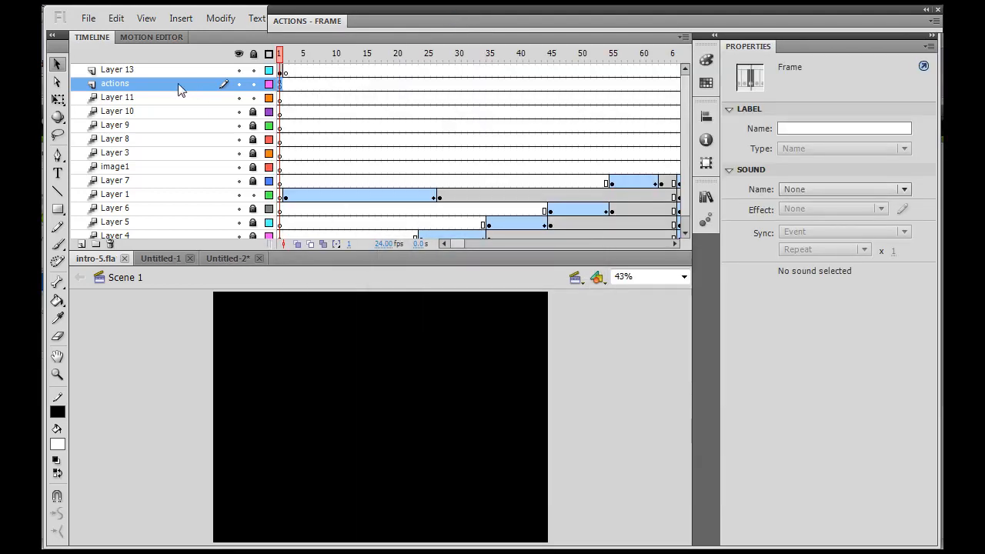
left_click(87, 18)
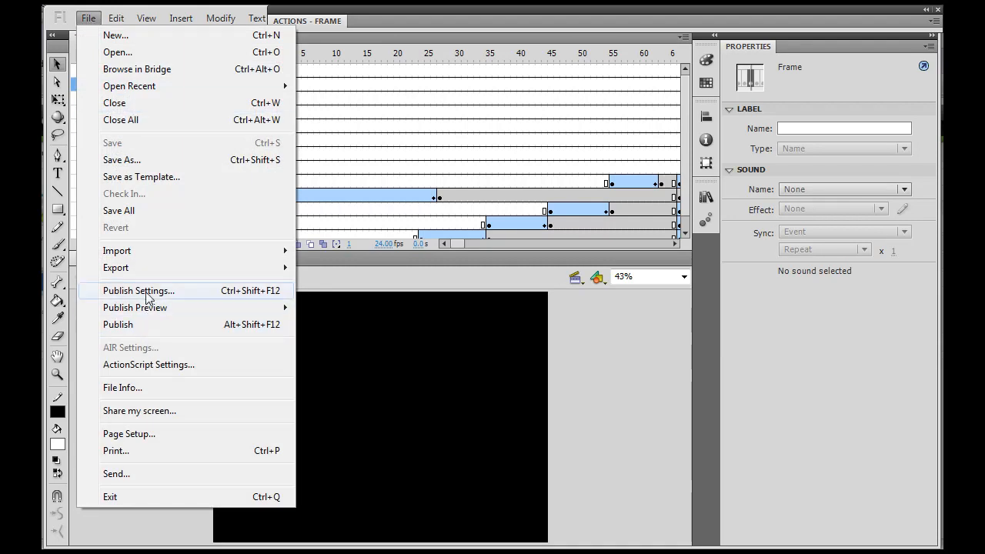
left_click(138, 289)
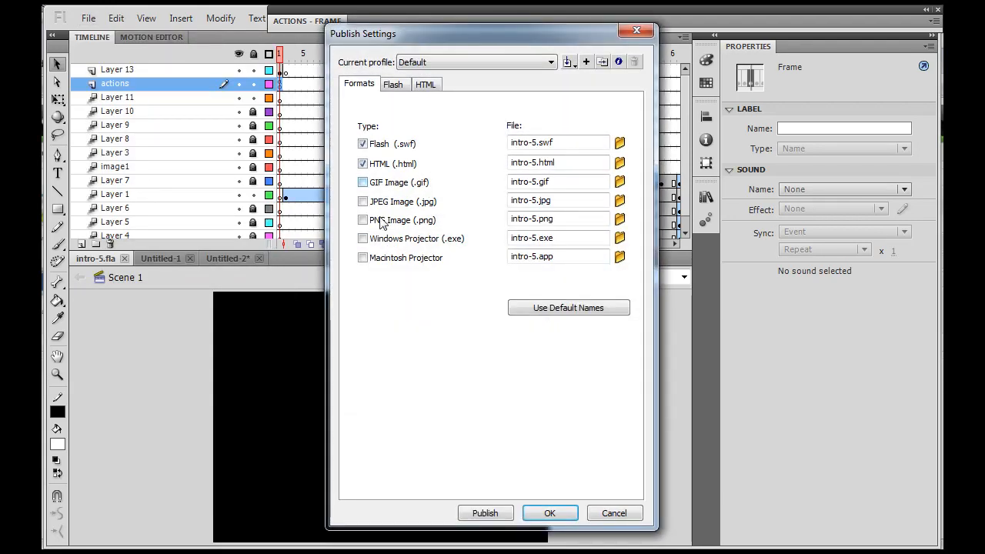
left_click(393, 83)
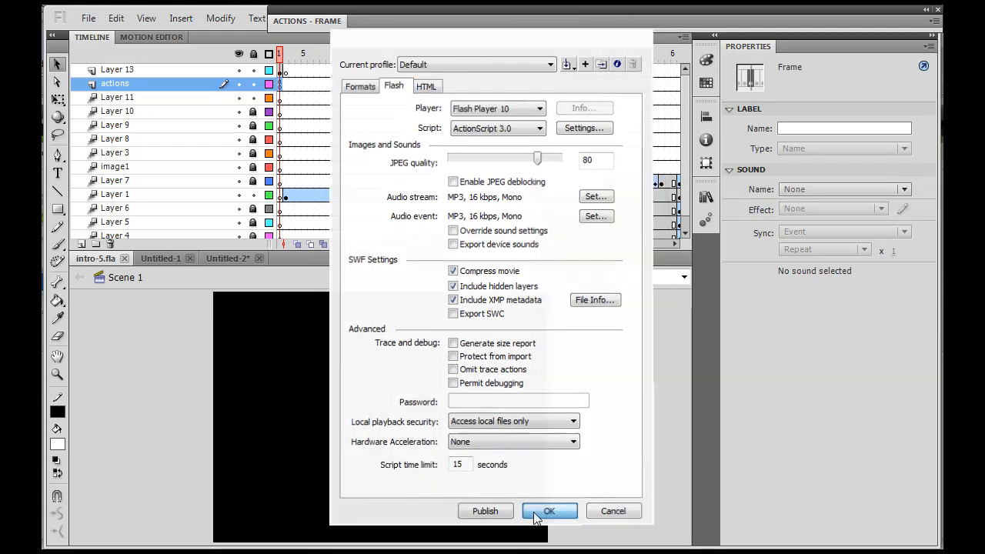
left_click(548, 511)
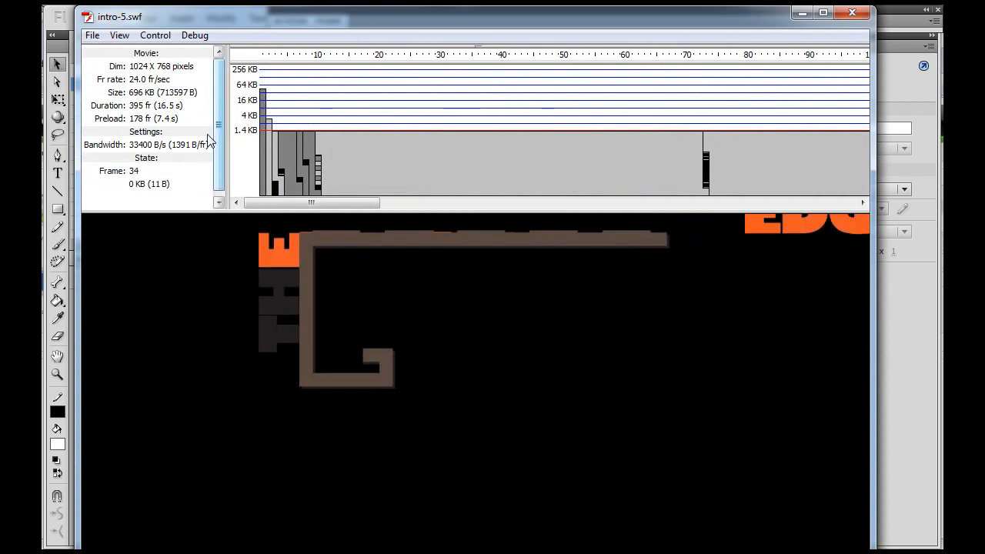
Step: Set the test player's simulated connection speed to T1 (134300 B/s)
left_click(154, 34)
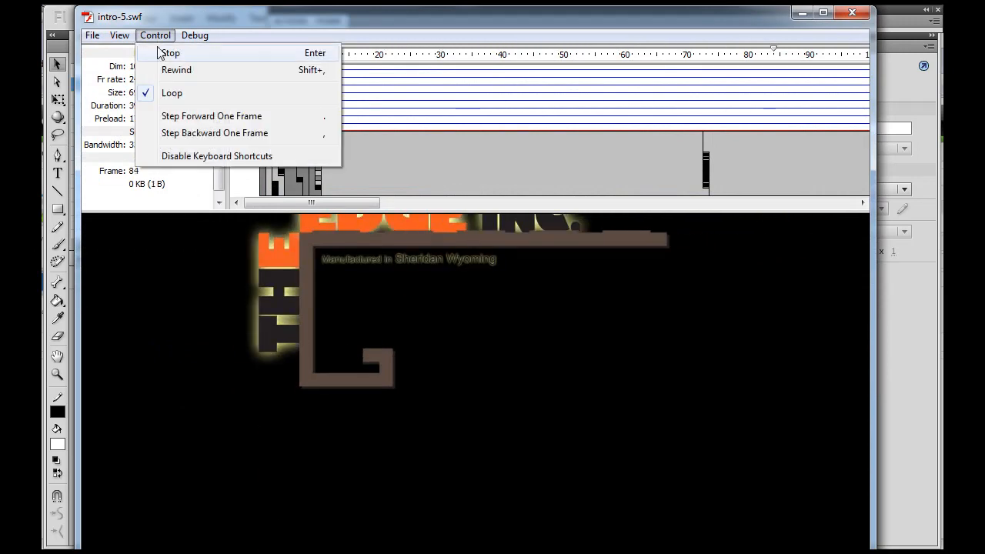
left_click(120, 34)
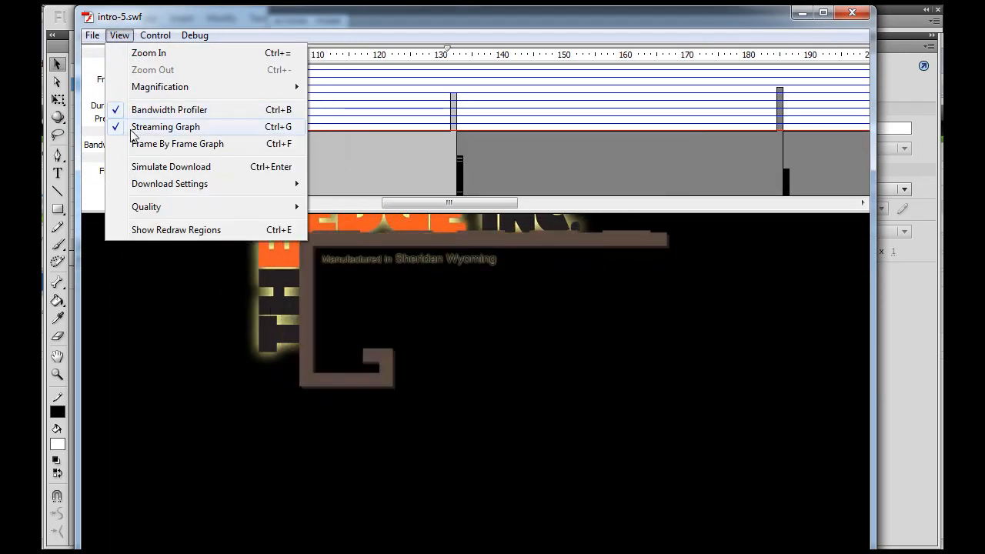
left_click(169, 183)
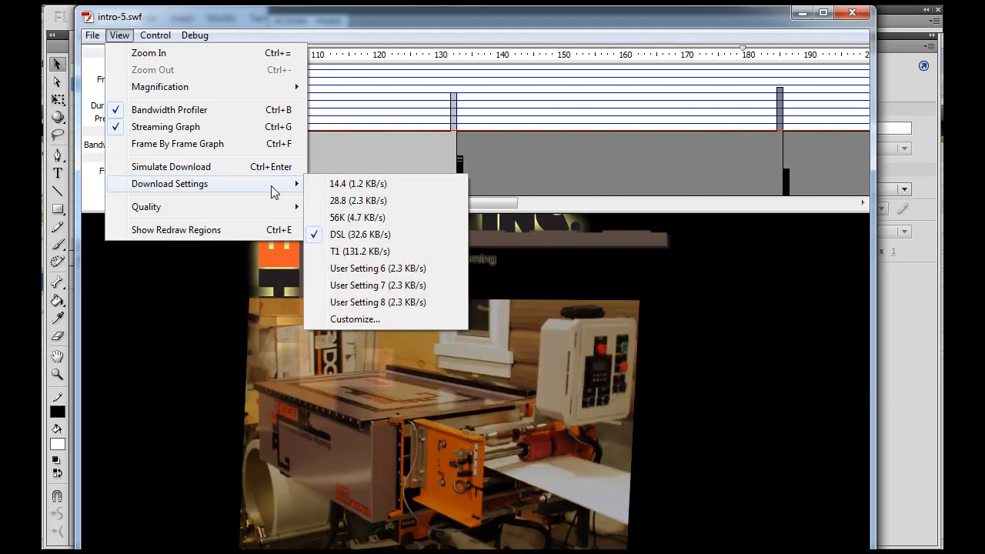
left_click(357, 217)
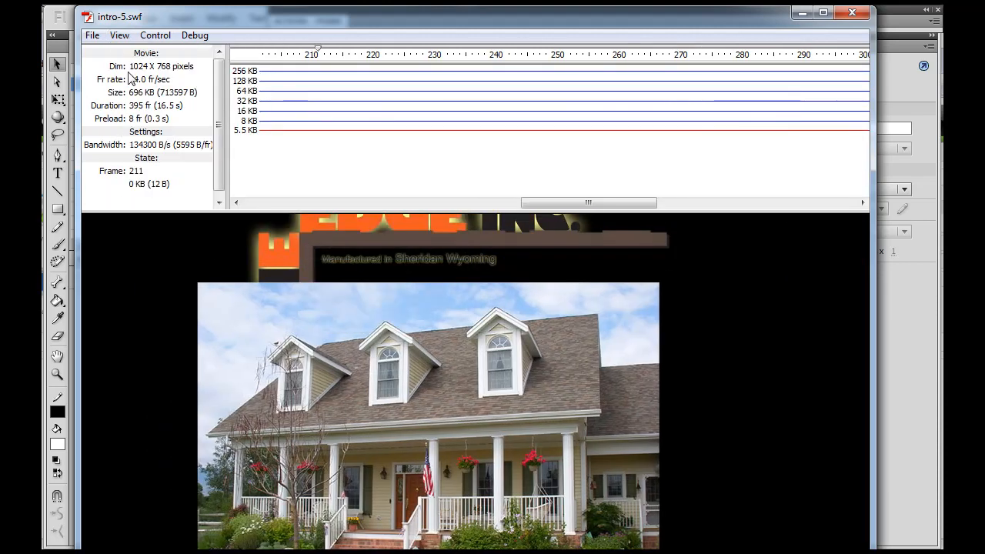
Step: Run Simulate Download so intro-5 preloads in 0.3 seconds and plays through
left_click(120, 34)
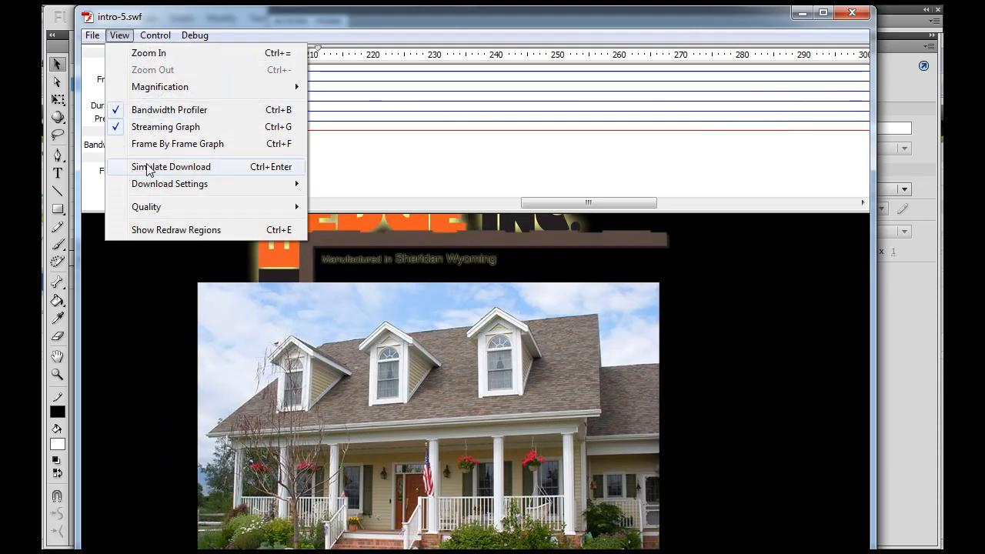
left_click(171, 166)
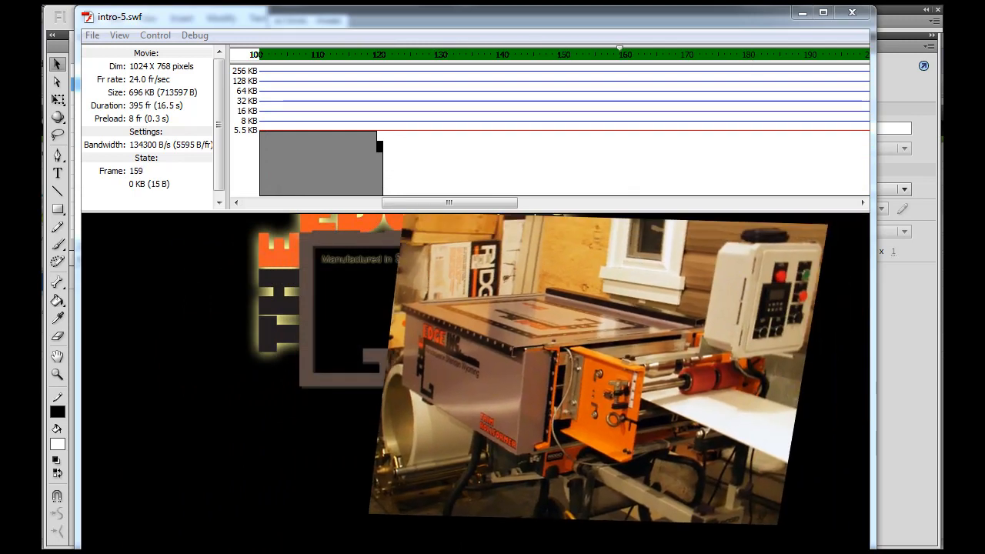
left_click(120, 34)
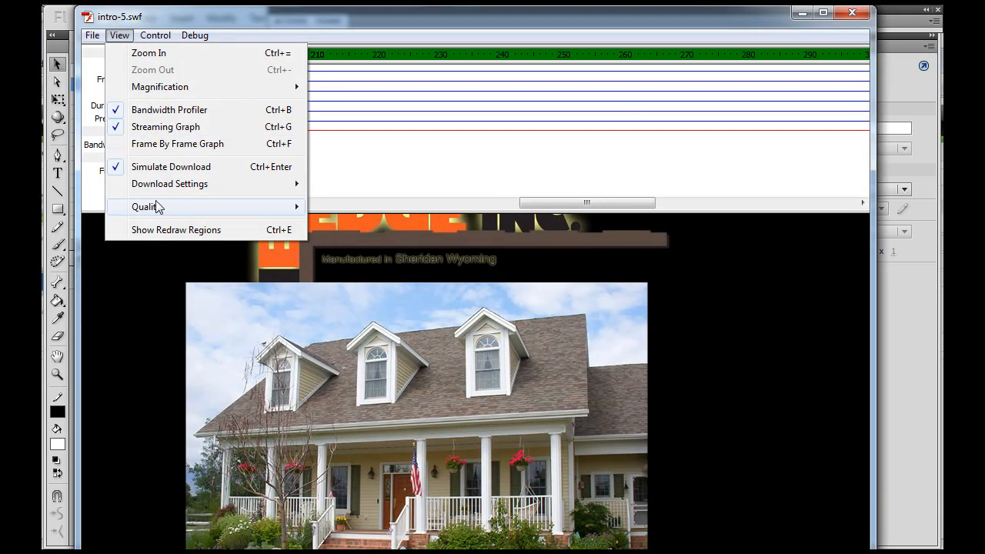